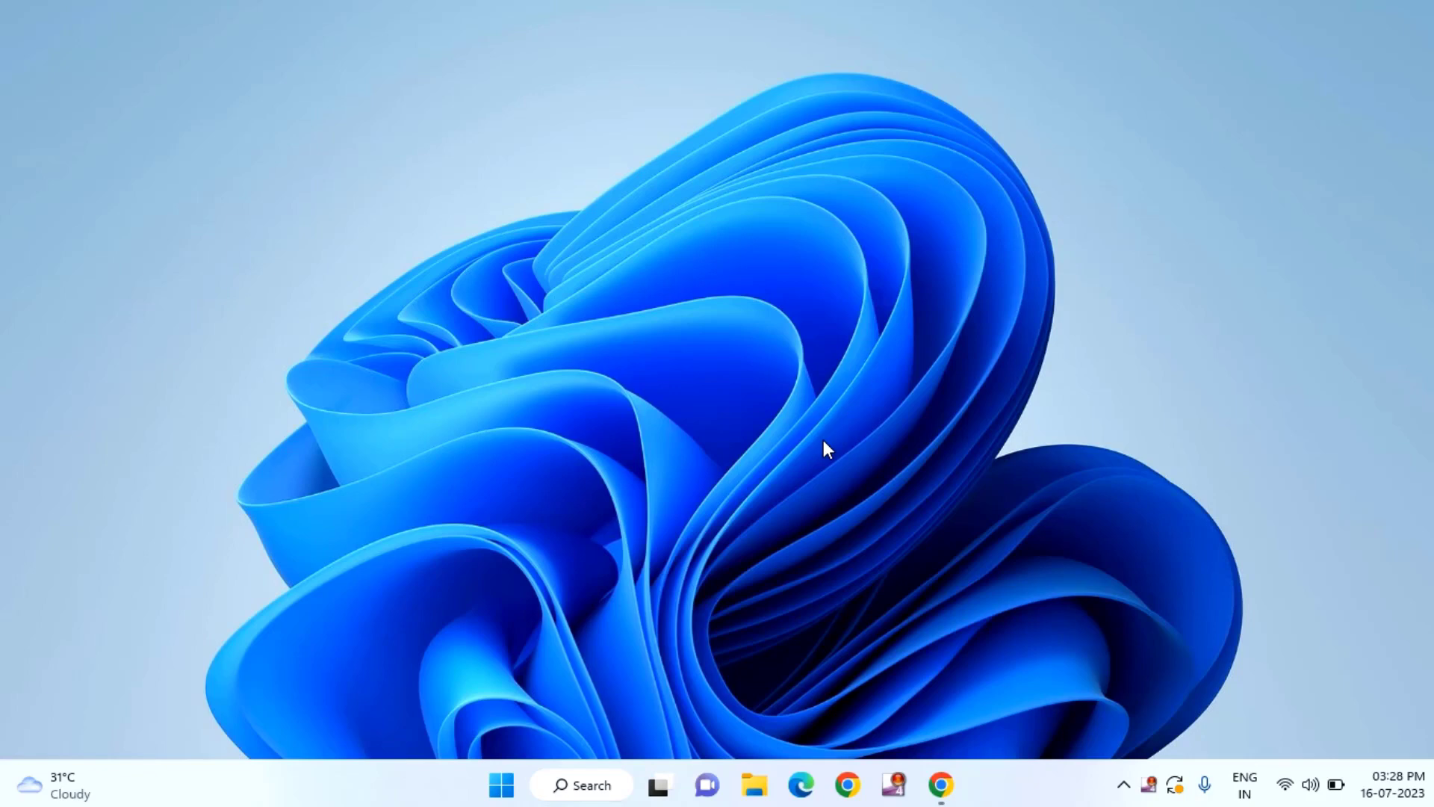
mouse_move(825, 450)
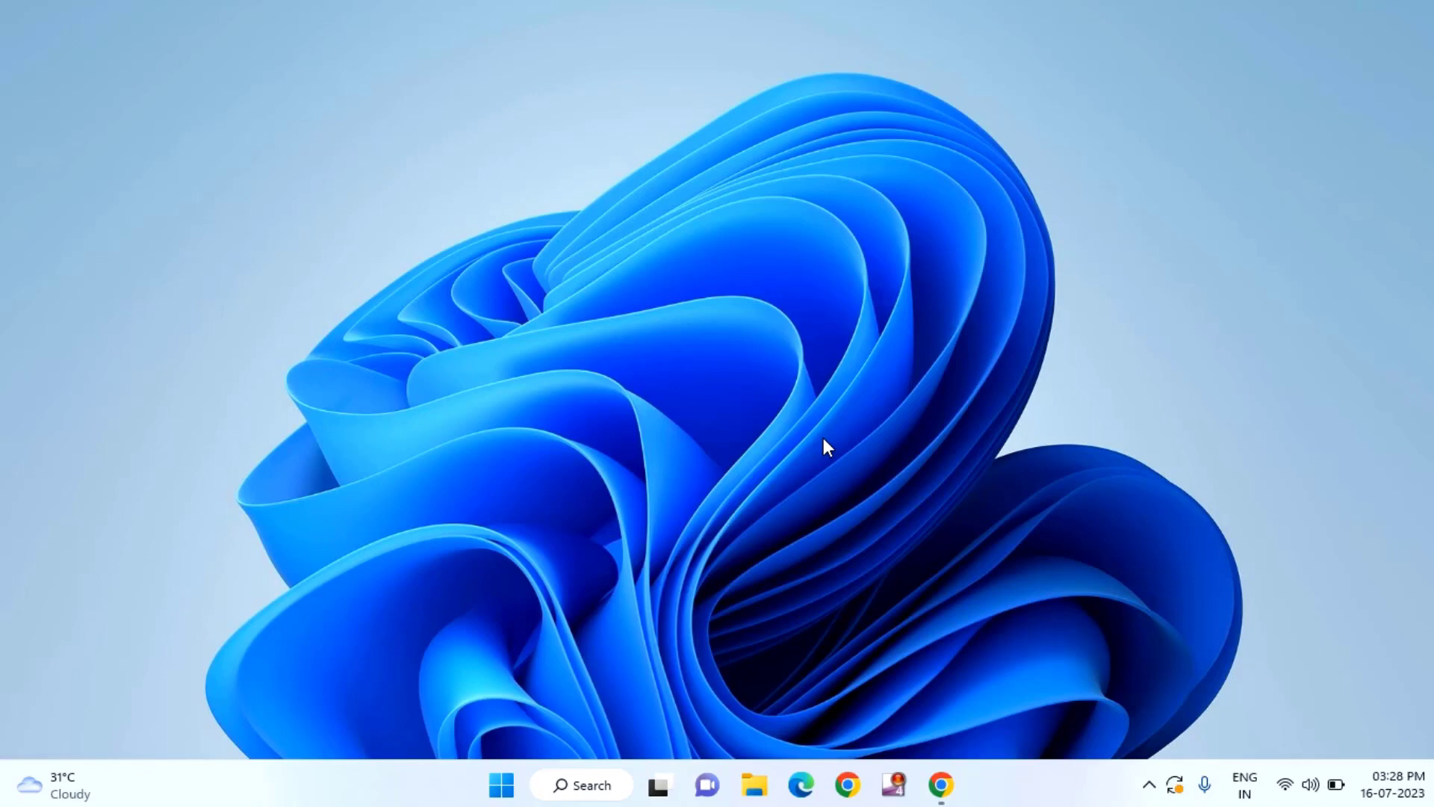
mouse_move(1063, 571)
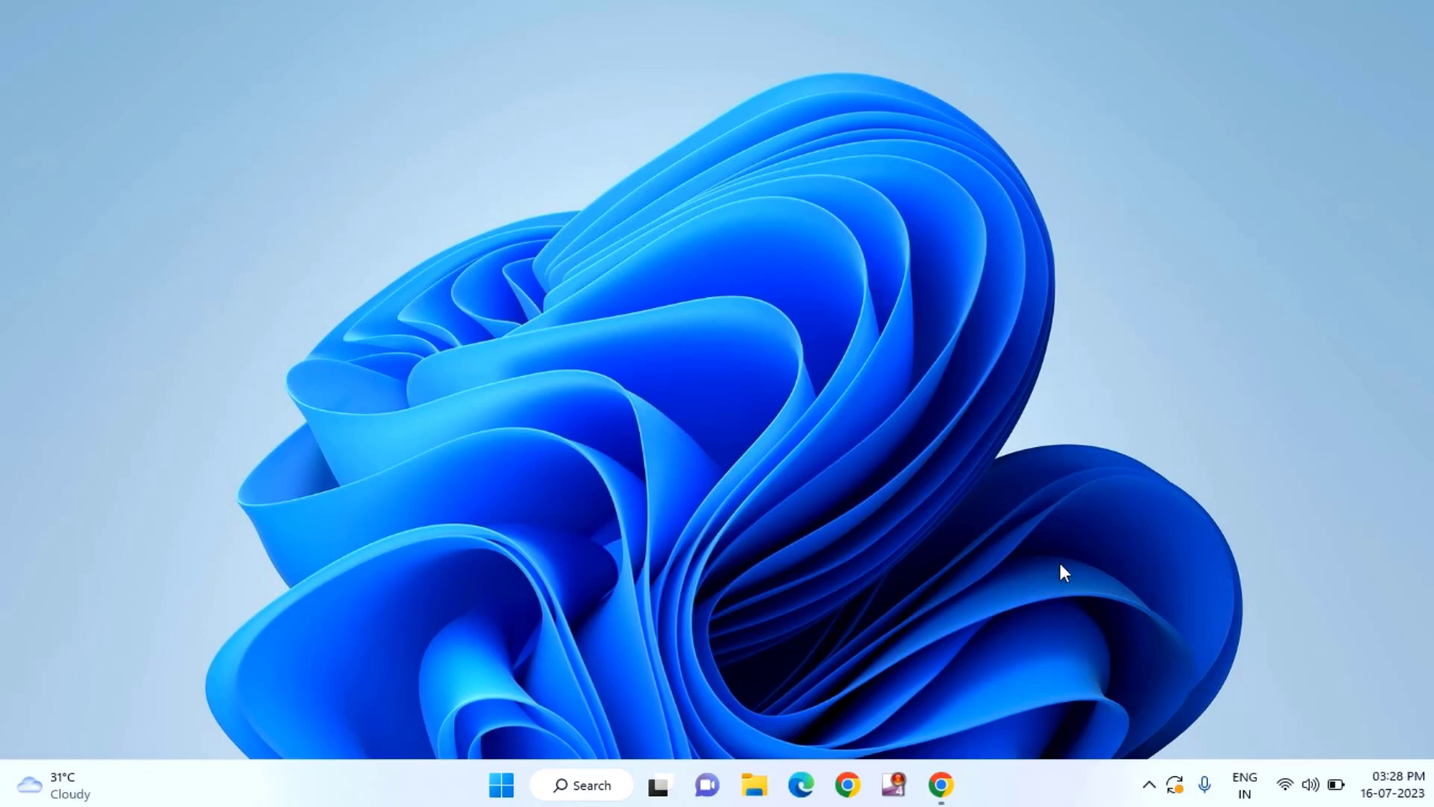
mouse_move(501, 784)
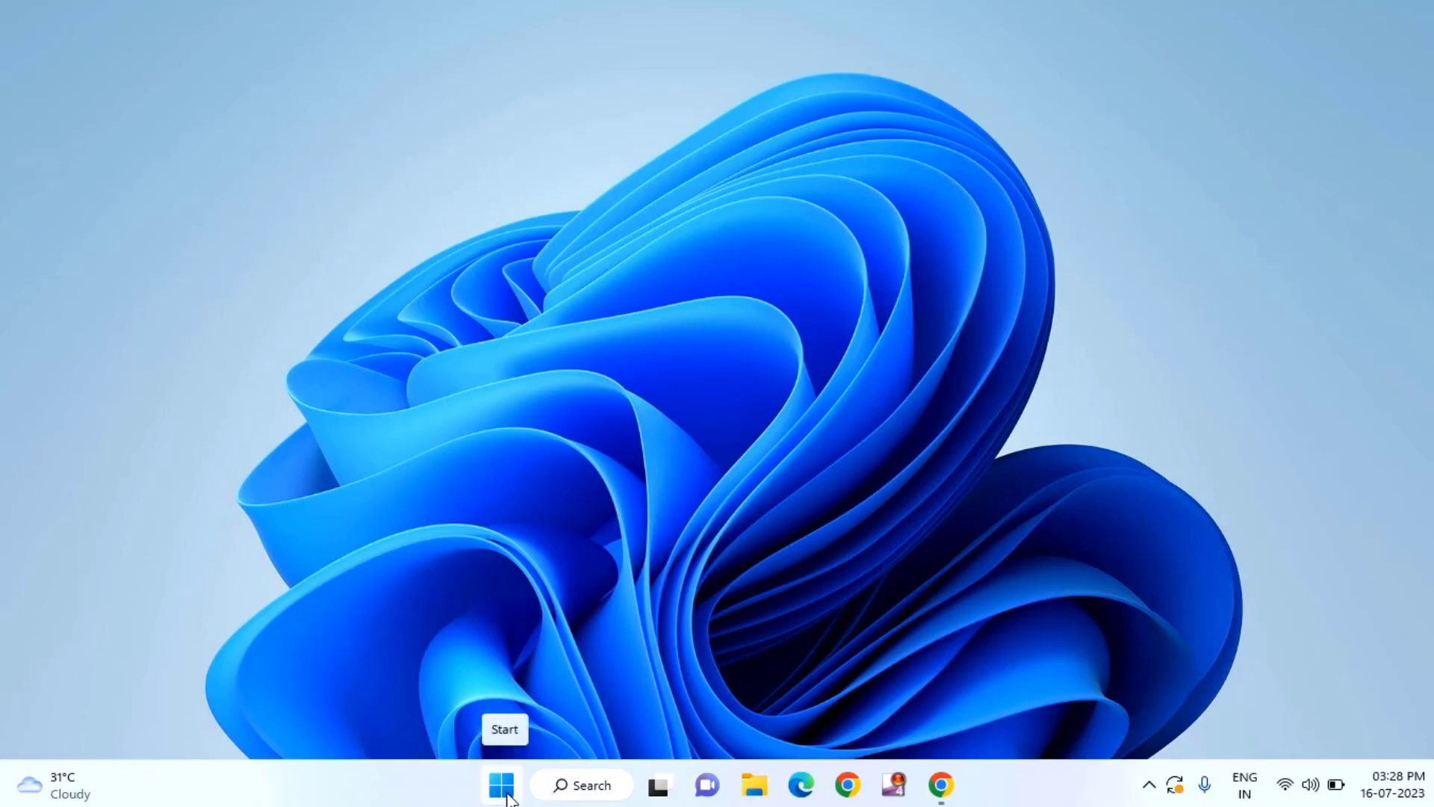
- Search for 'registry Editor' from the taskbar and launch Registry Editor
click(501, 785)
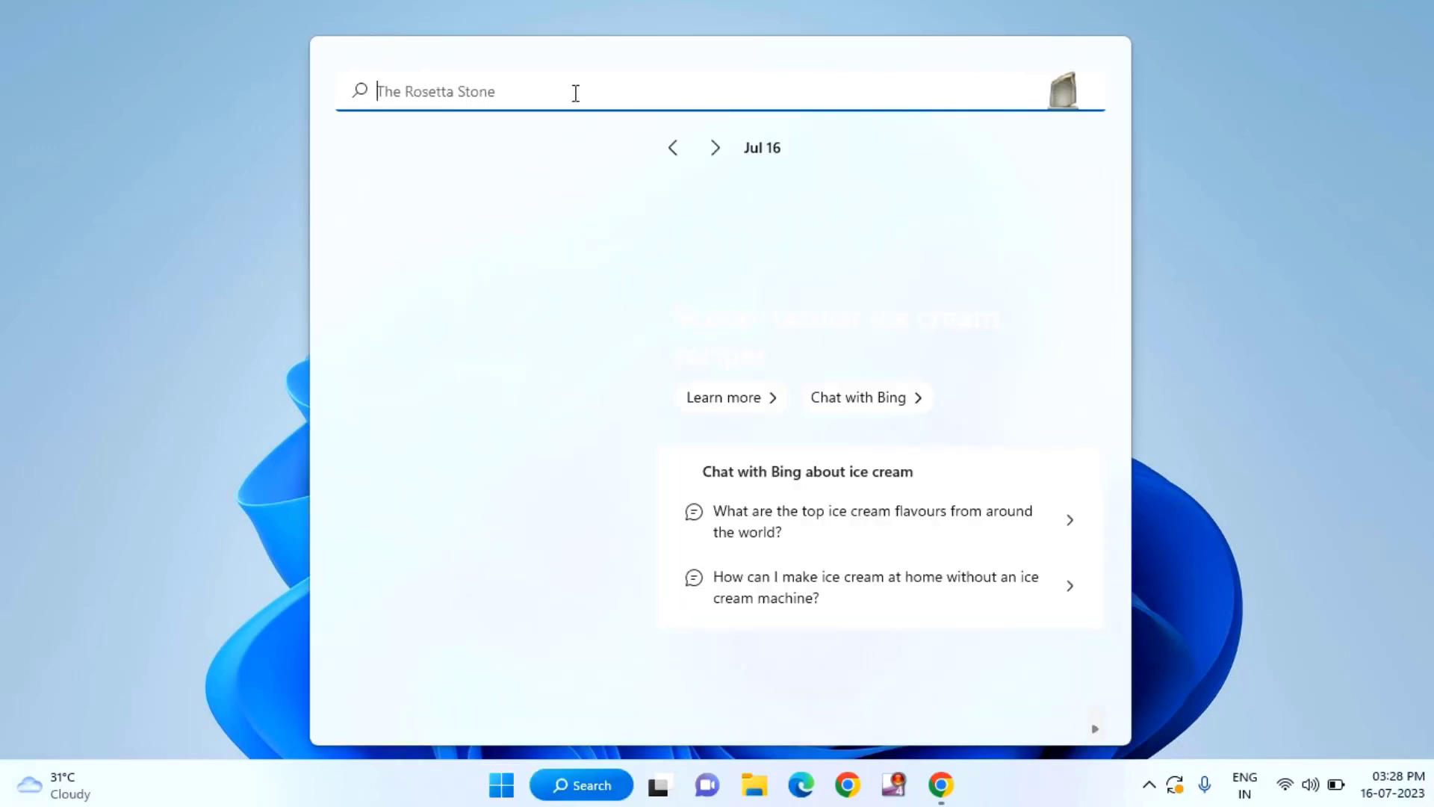
text(registr)
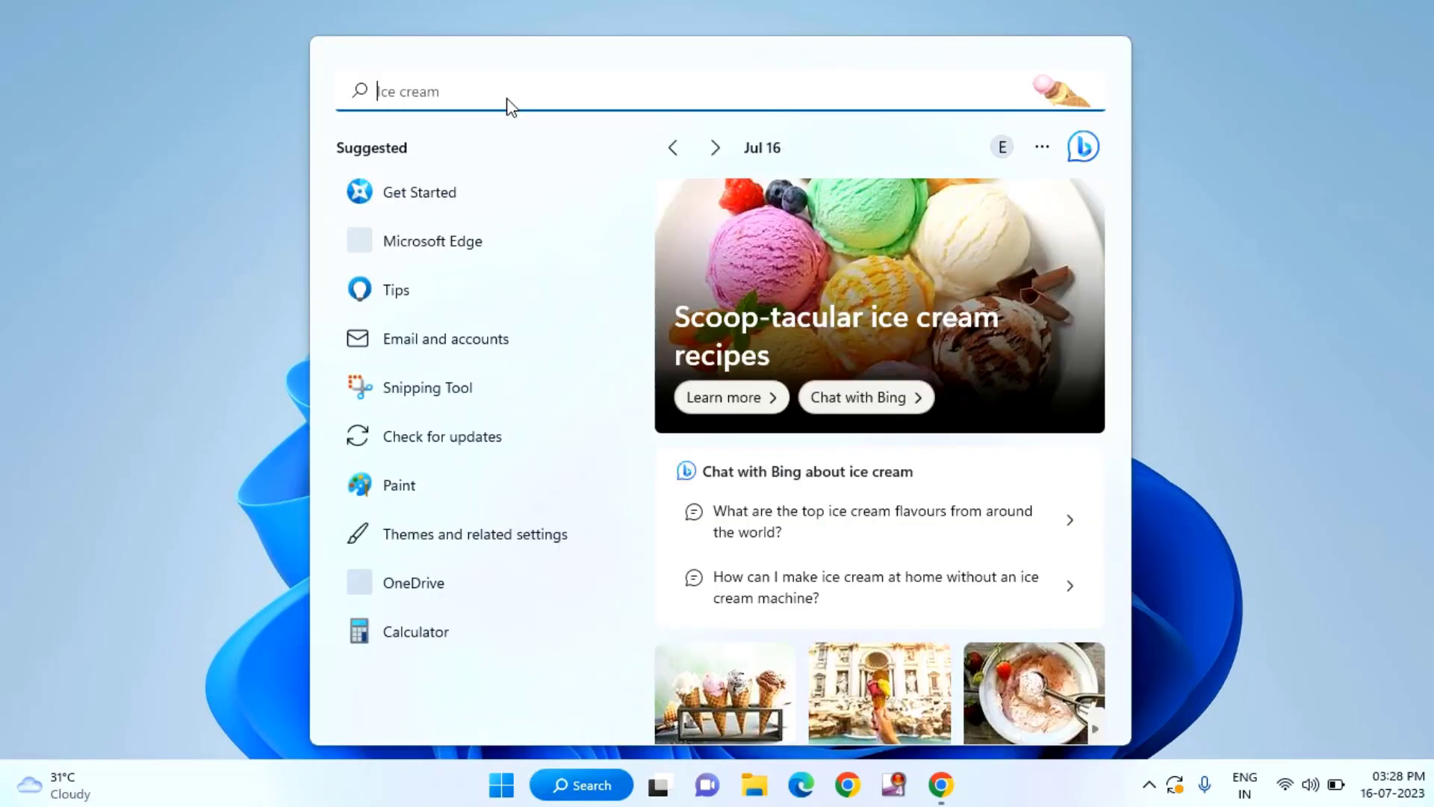
text(registry Editor)
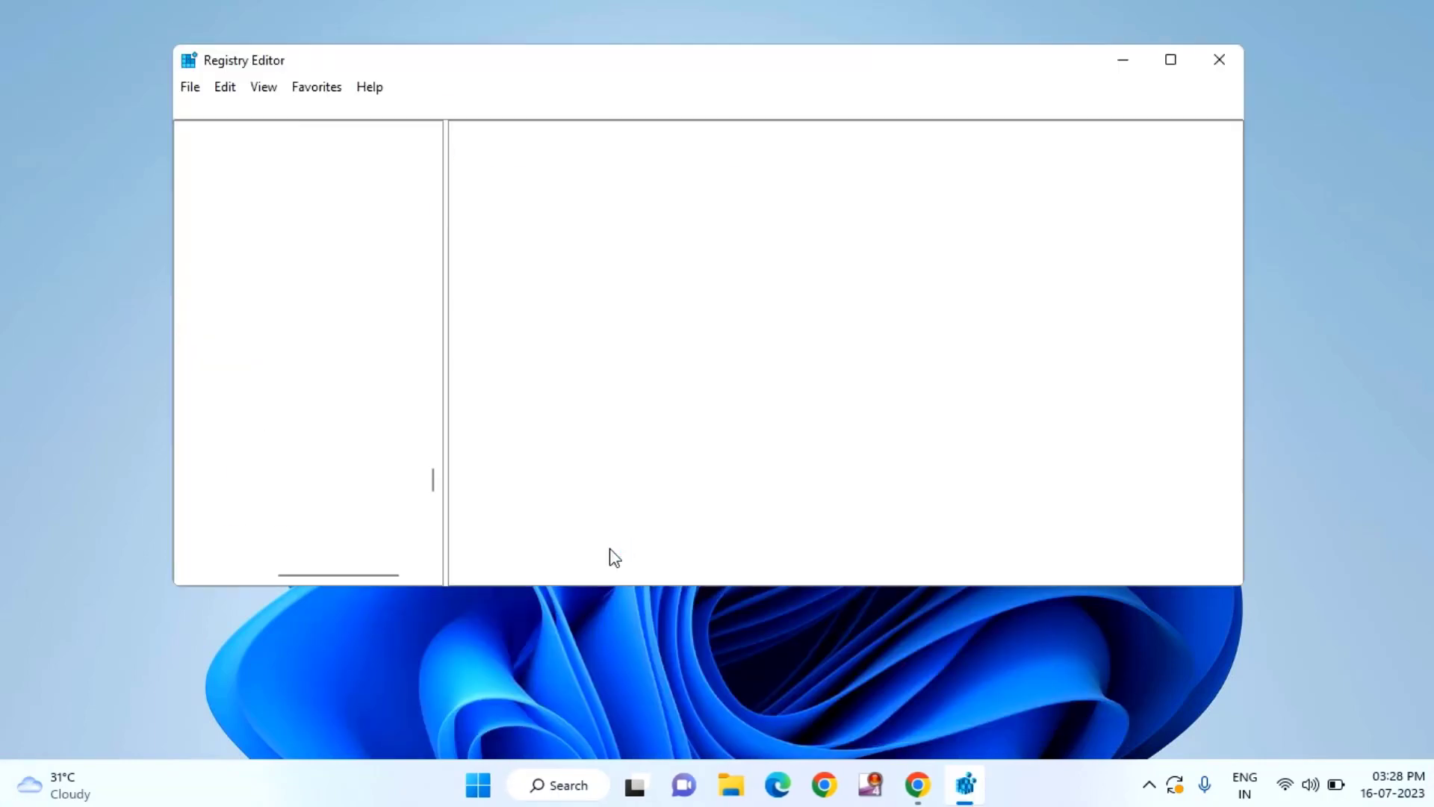
- Navigate to HKEY_LOCAL_MACHINE\SOFTWARE\Policies\Microsoft\Windows Defender in the registry tree
click(303, 188)
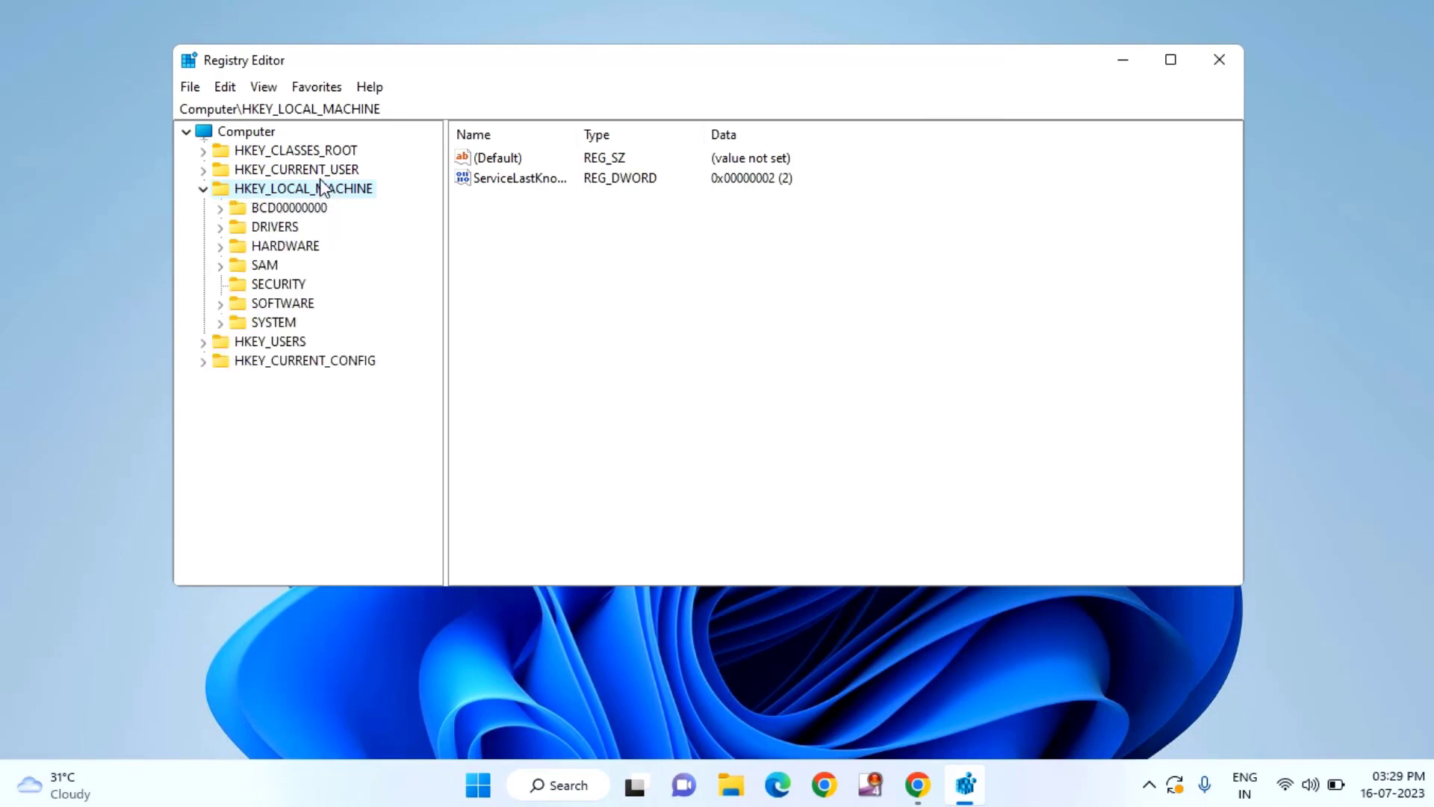
mouse_move(318, 188)
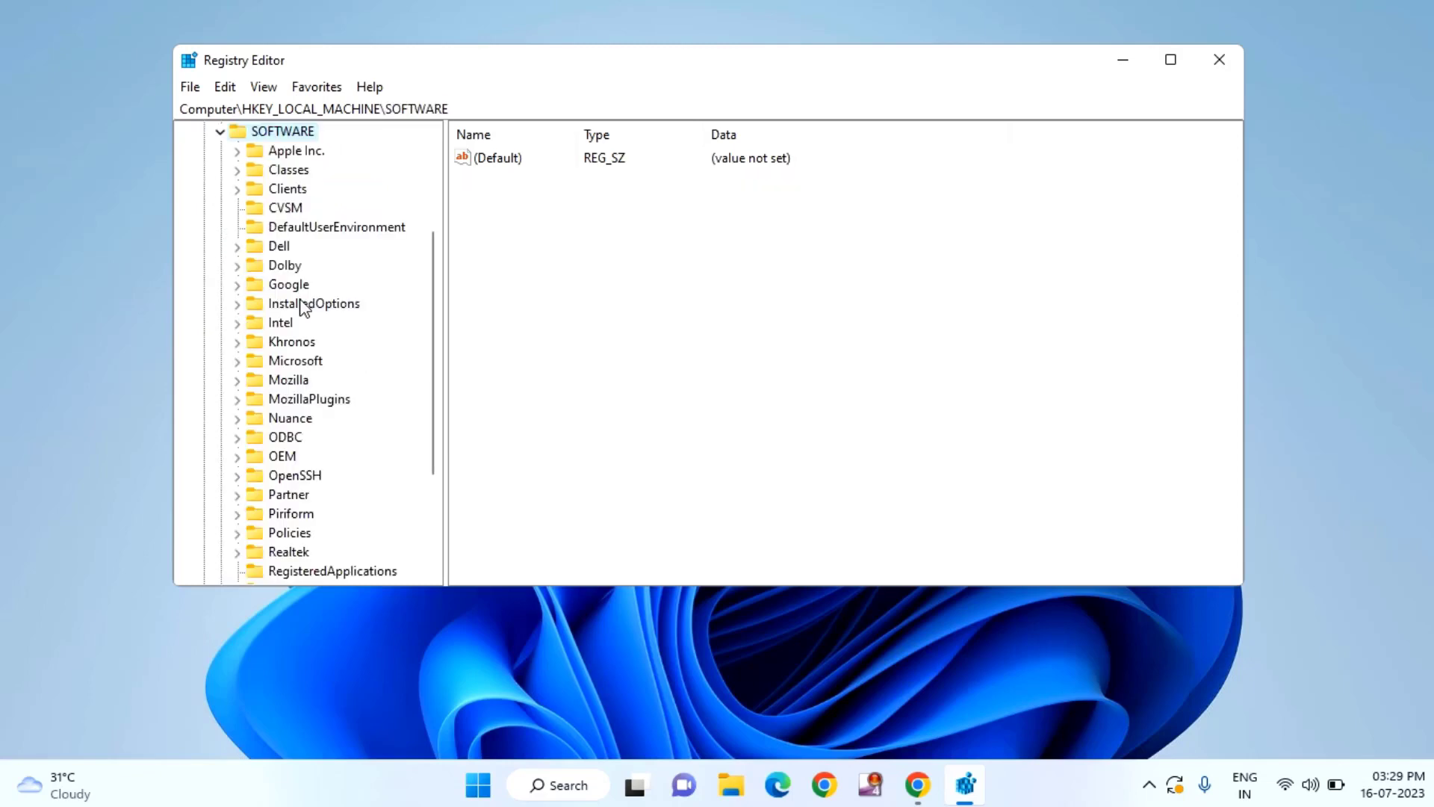
mouse_move(300, 313)
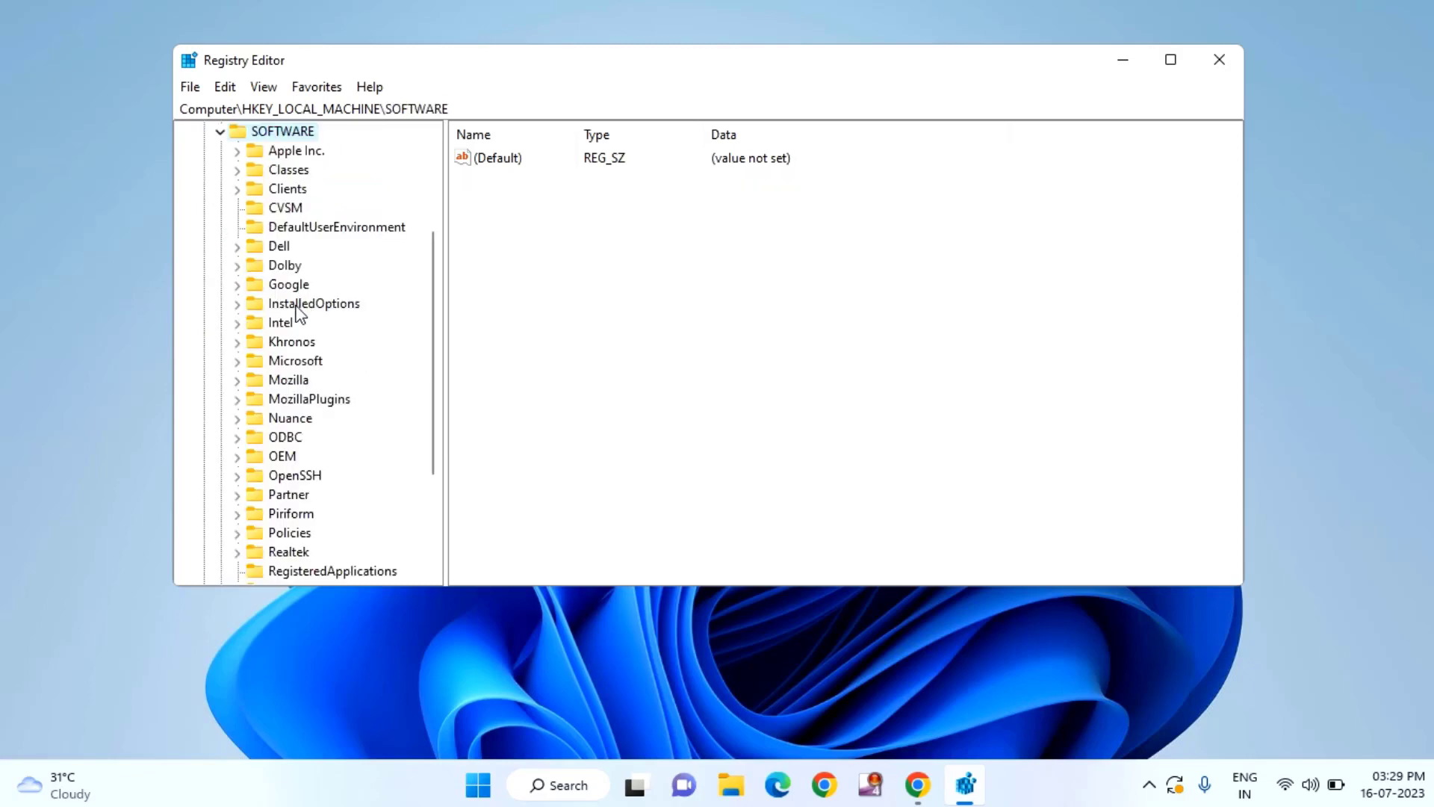
mouse_move(309, 539)
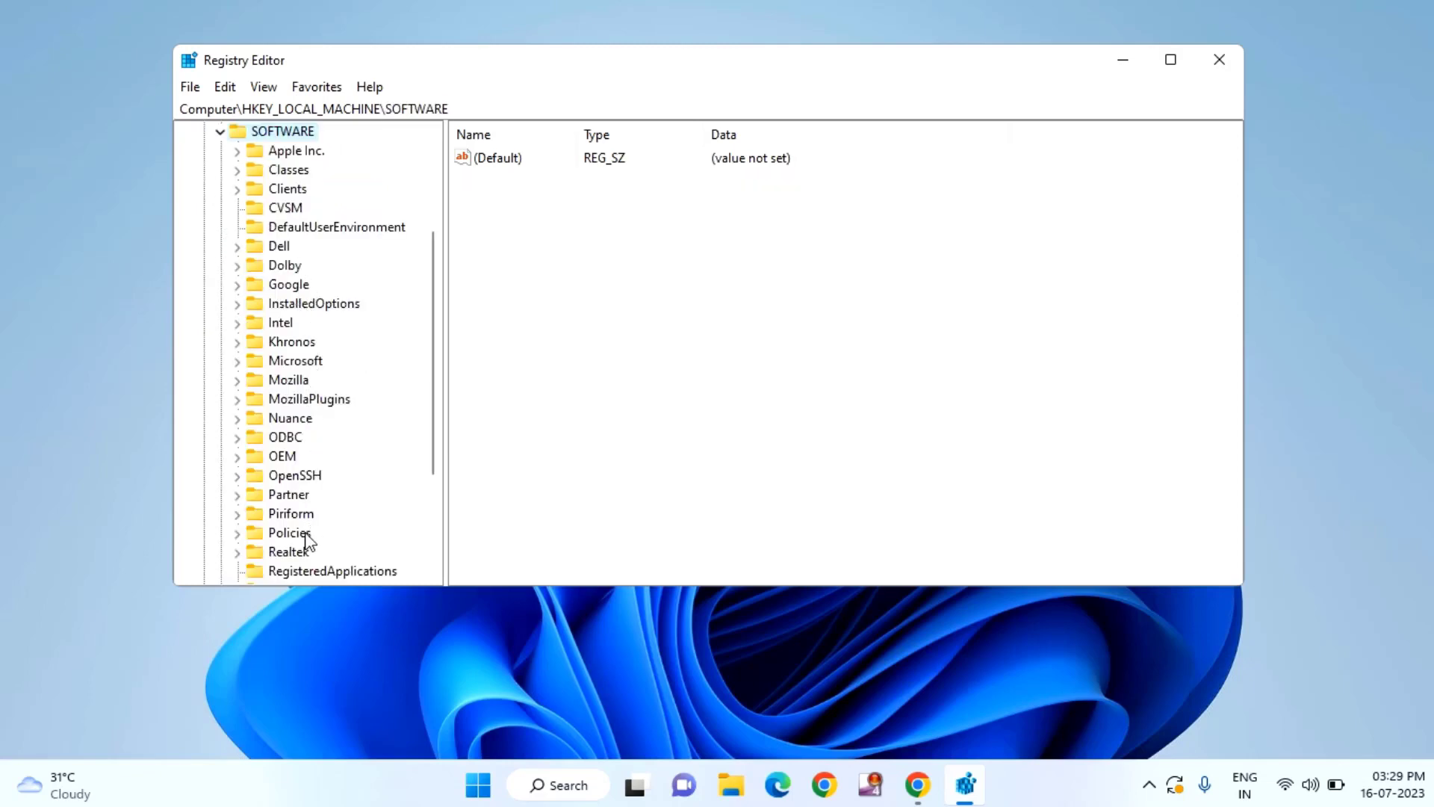
click(290, 533)
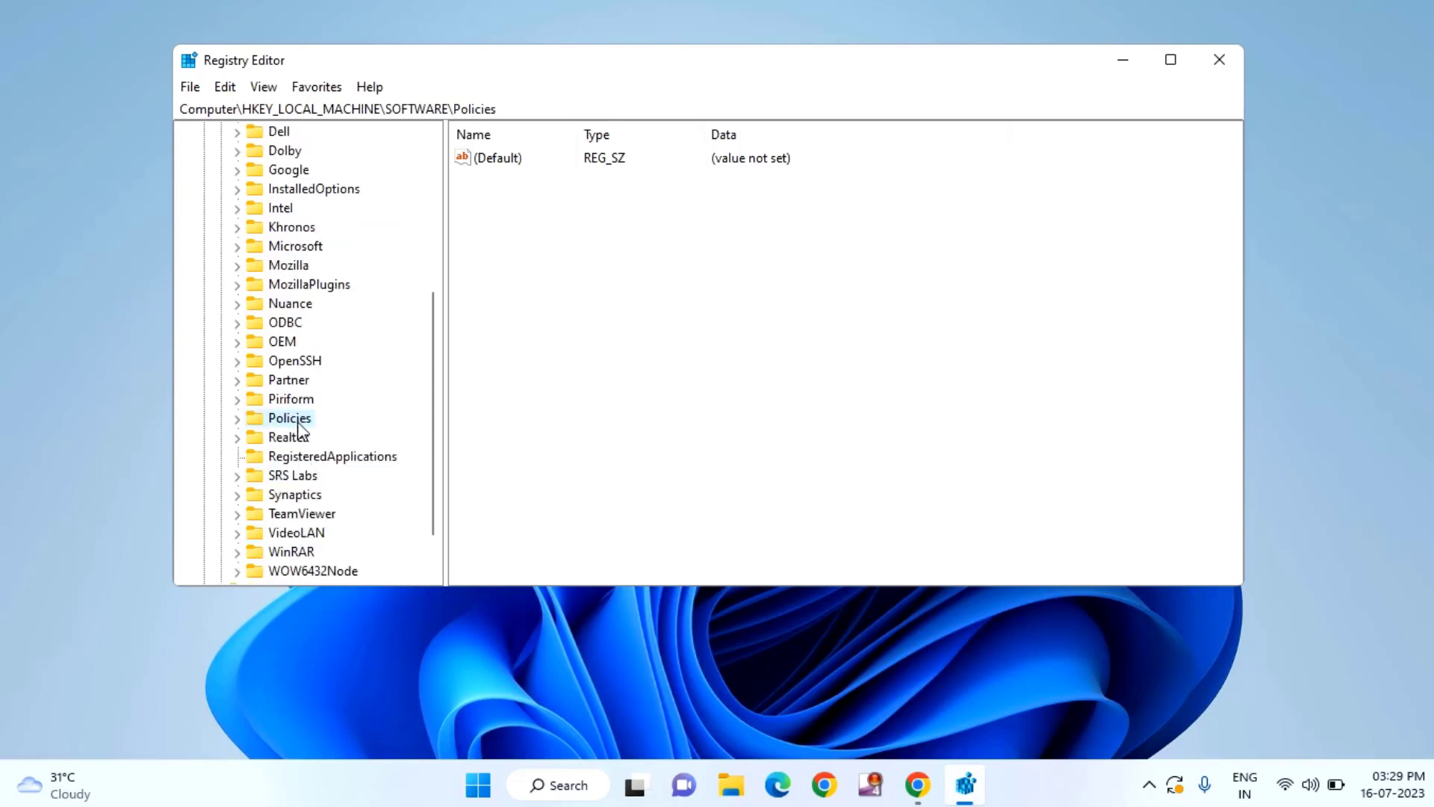
click(236, 418)
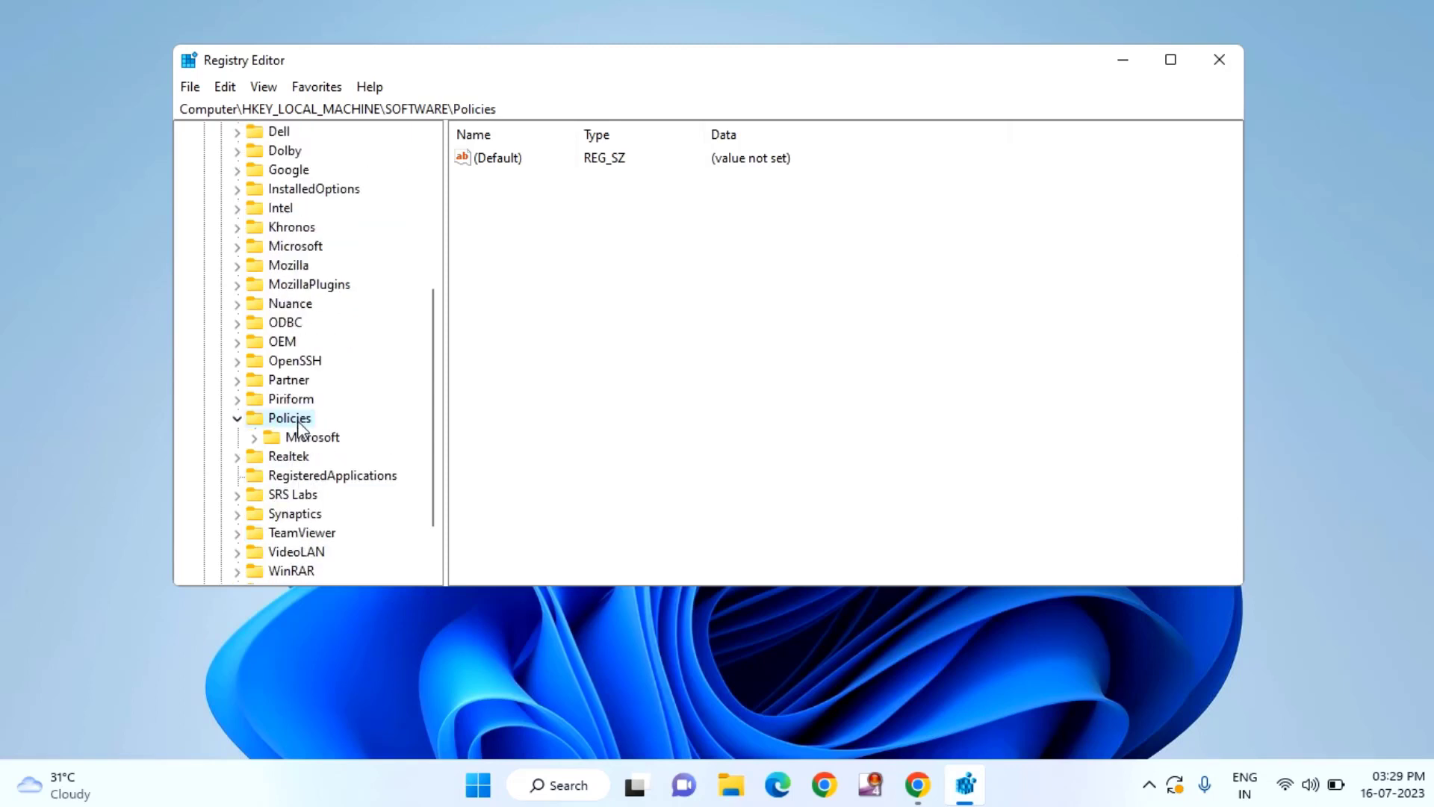
click(312, 436)
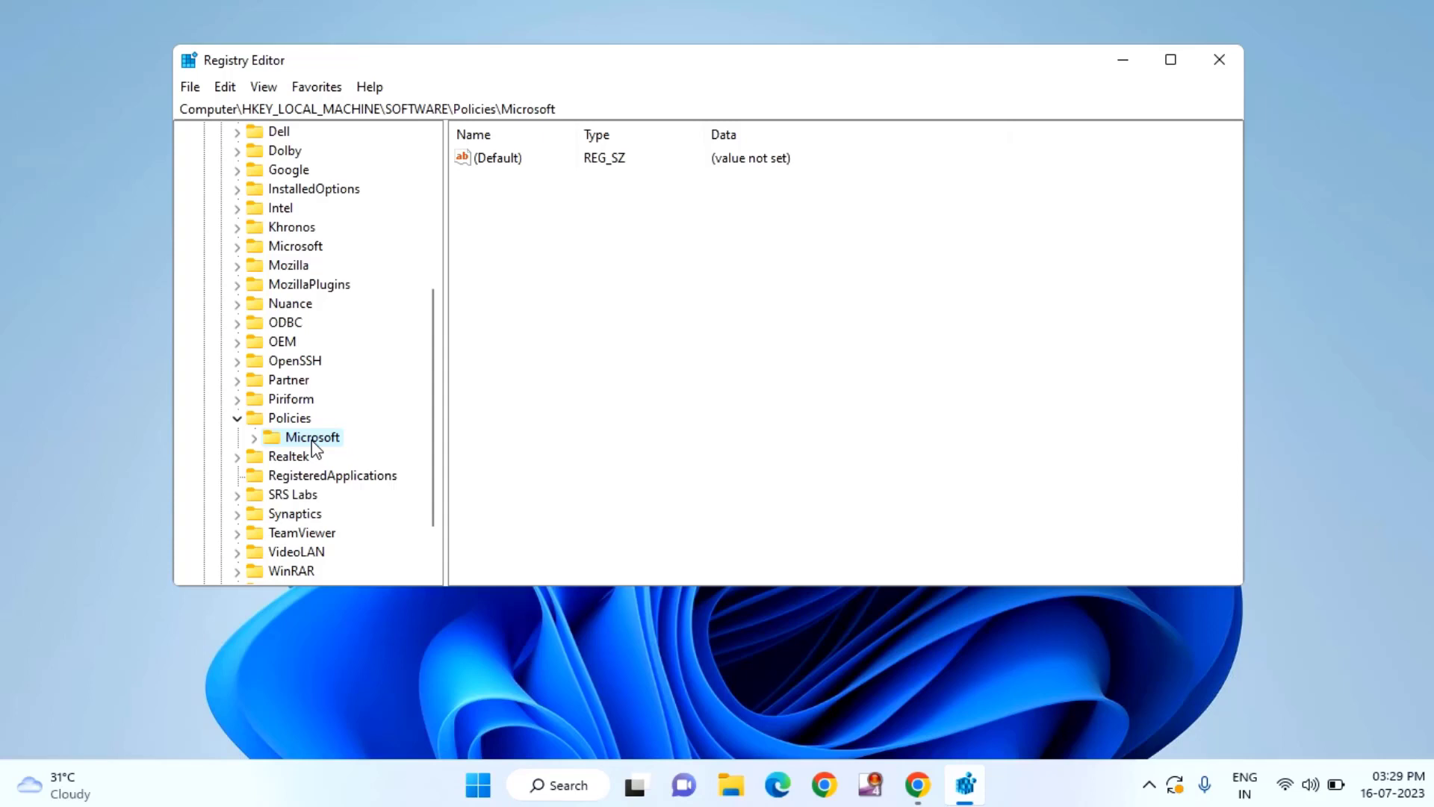
click(254, 437)
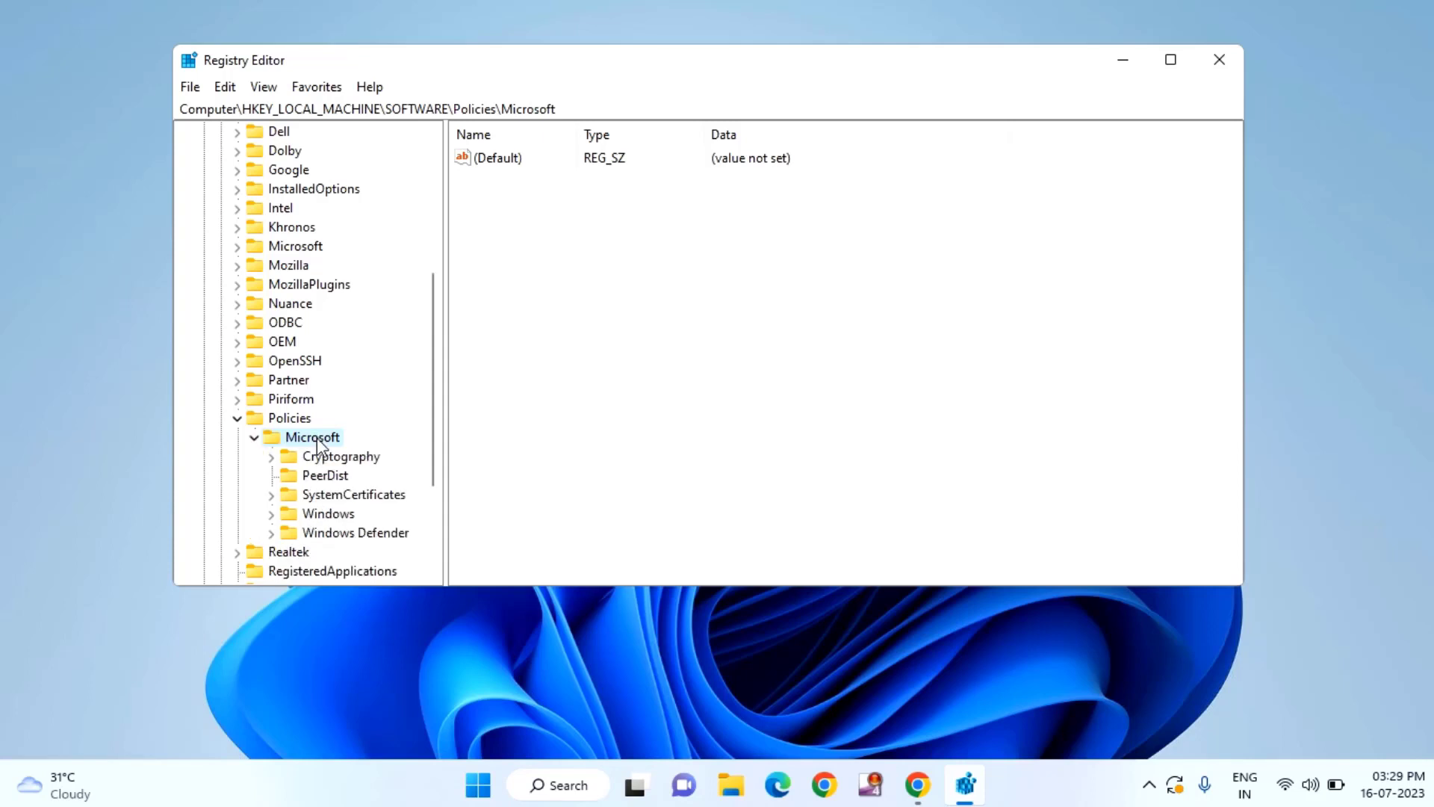
click(354, 532)
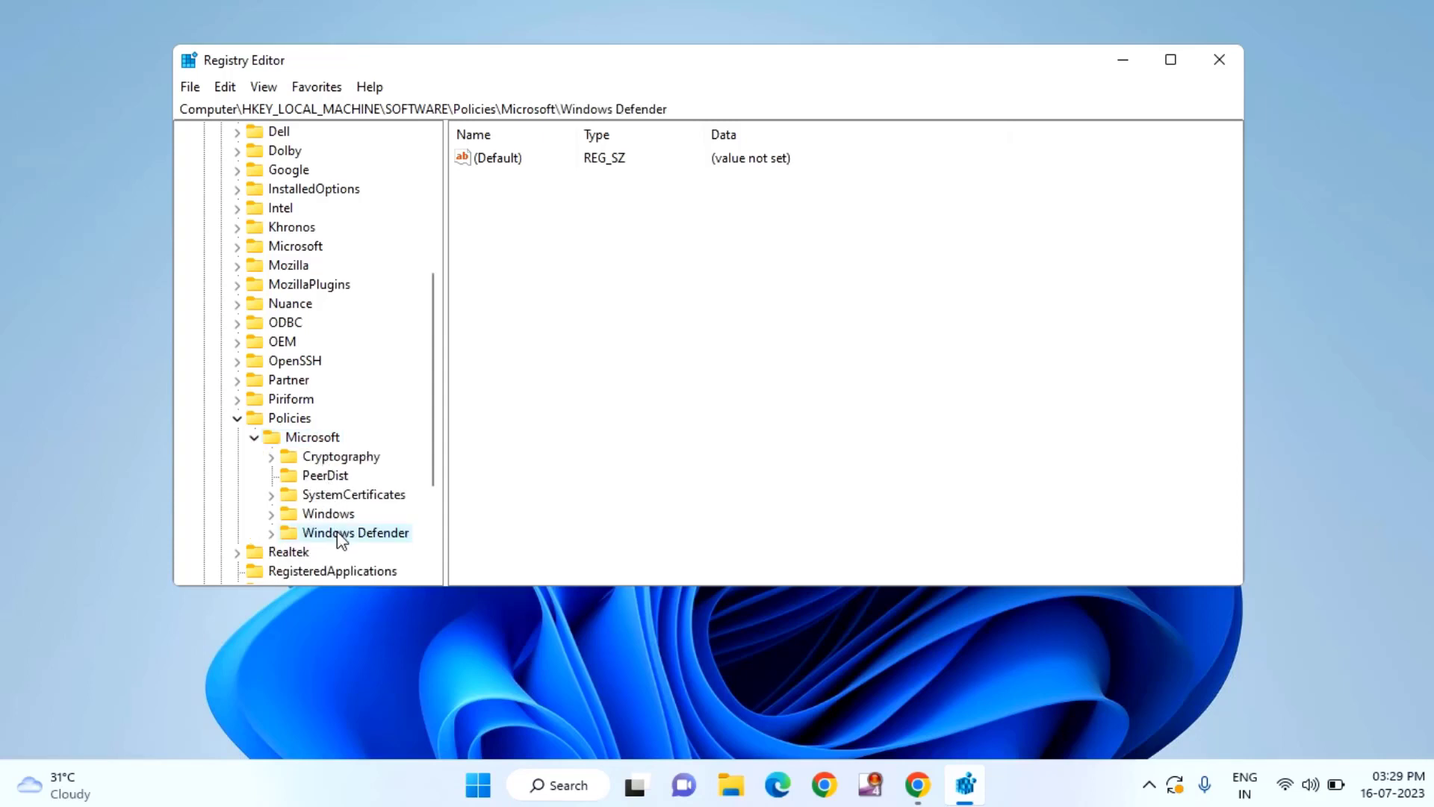
- Delete the Windows Defender key with its subkeys, confirm, and close Registry Editor
right_click(354, 533)
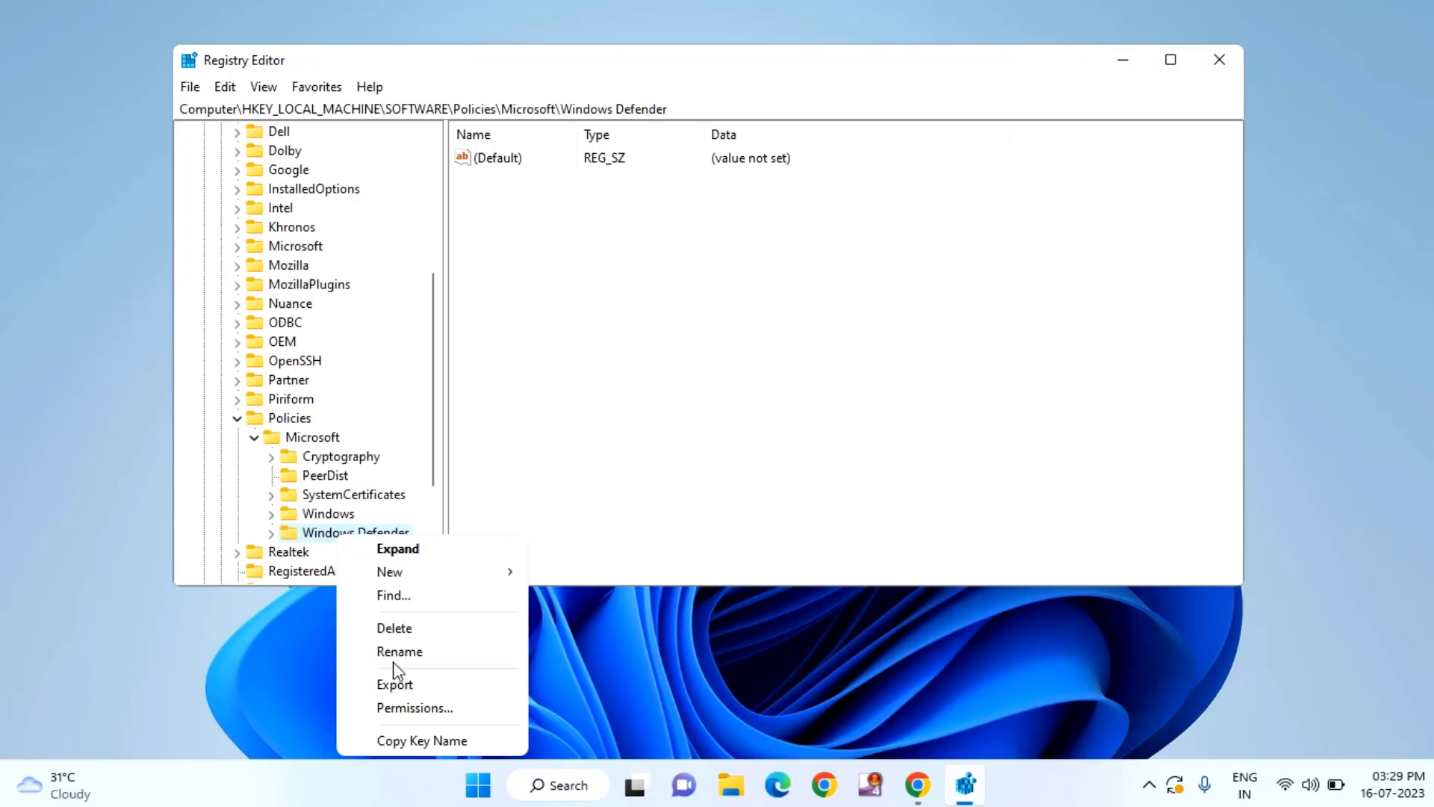
click(395, 627)
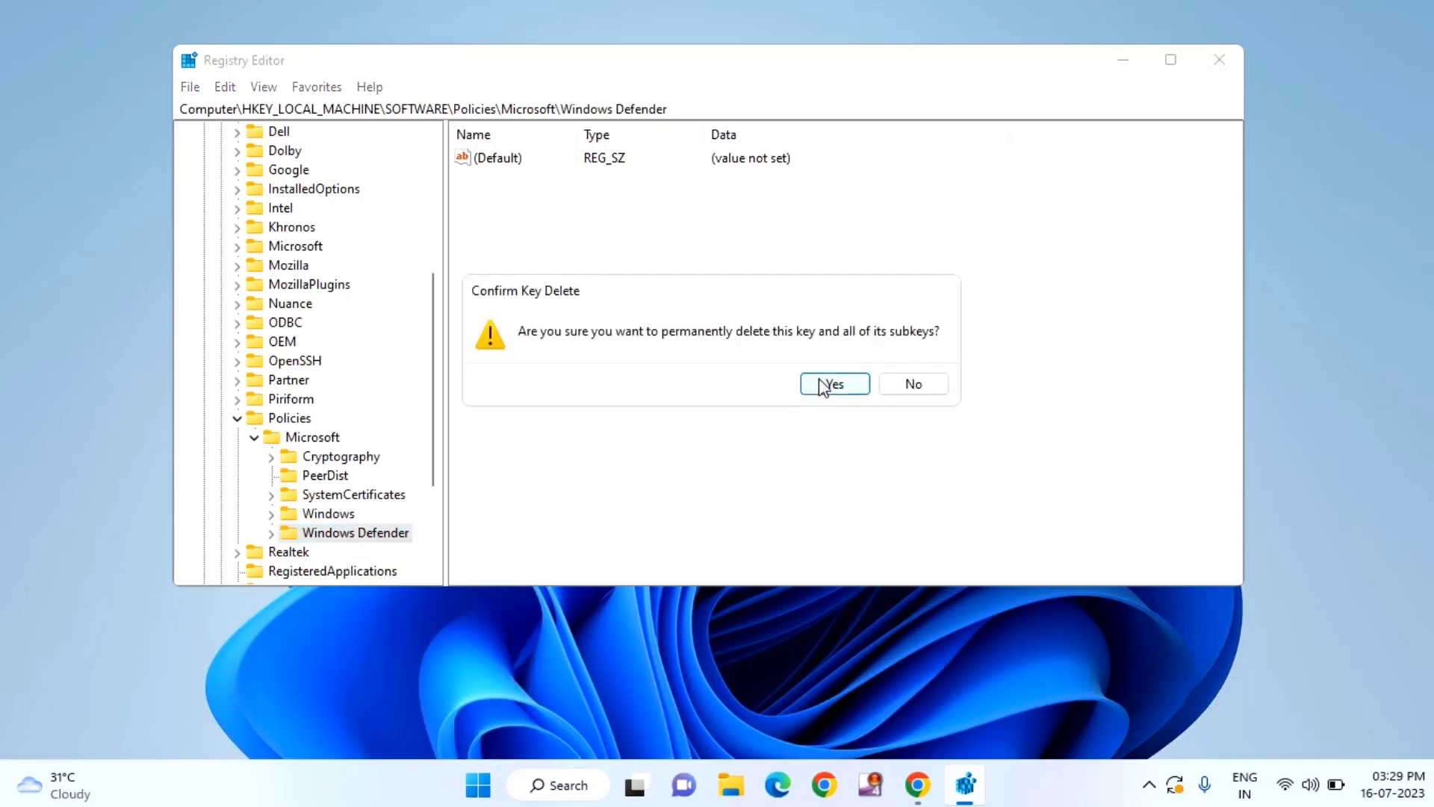
click(832, 384)
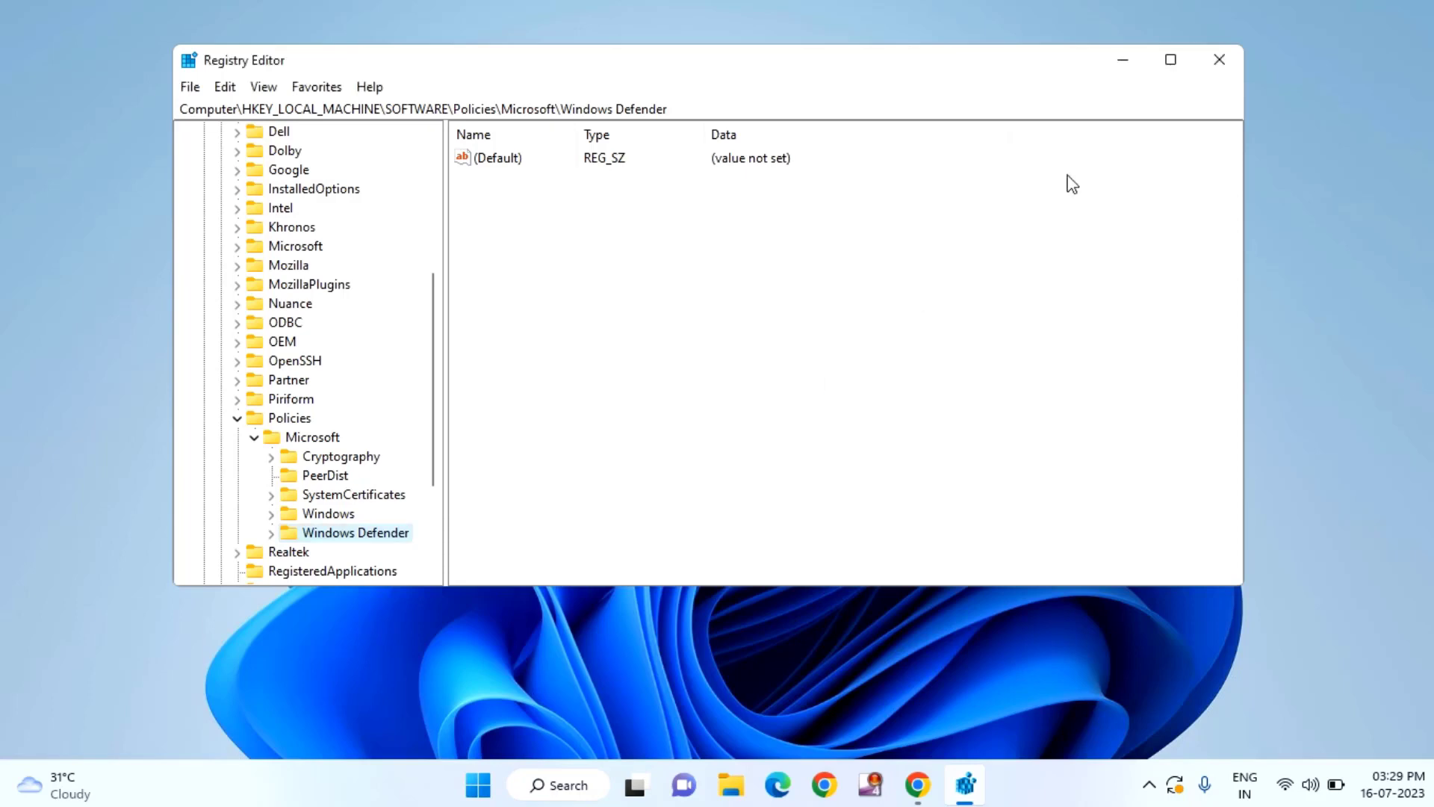
click(1218, 60)
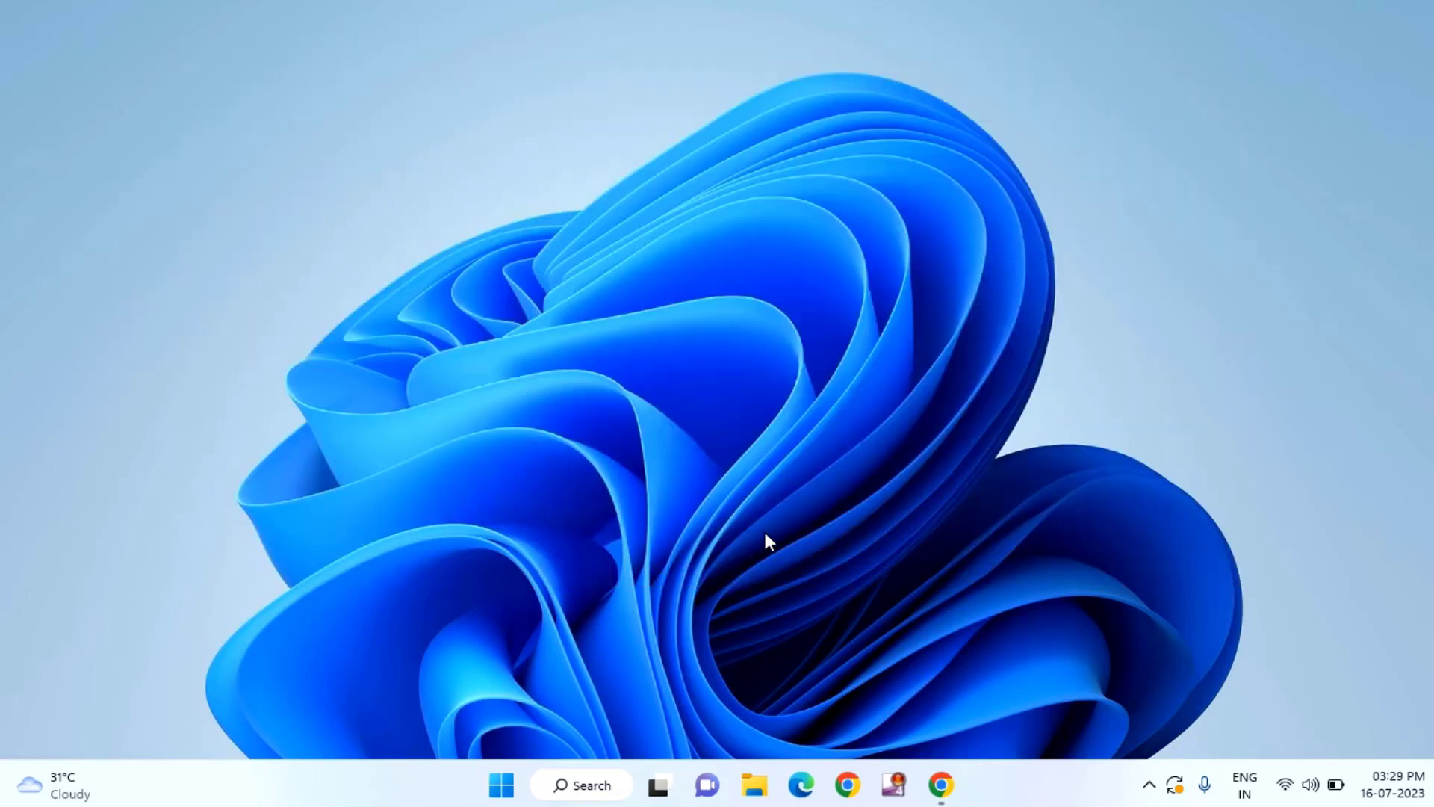
mouse_move(667, 595)
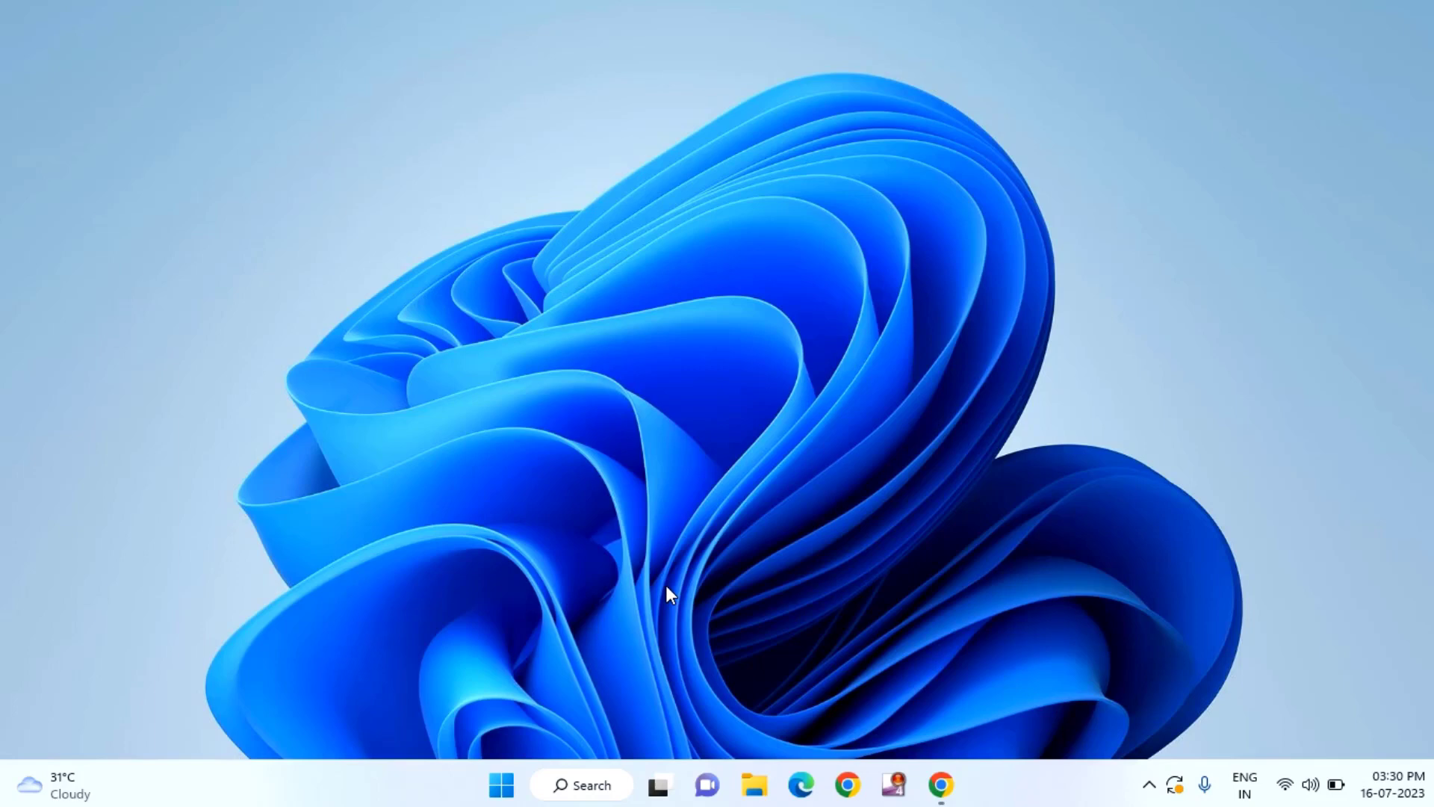
- Launch the Local Group Policy Editor via Run with gpedit.msc
key(Win+r)
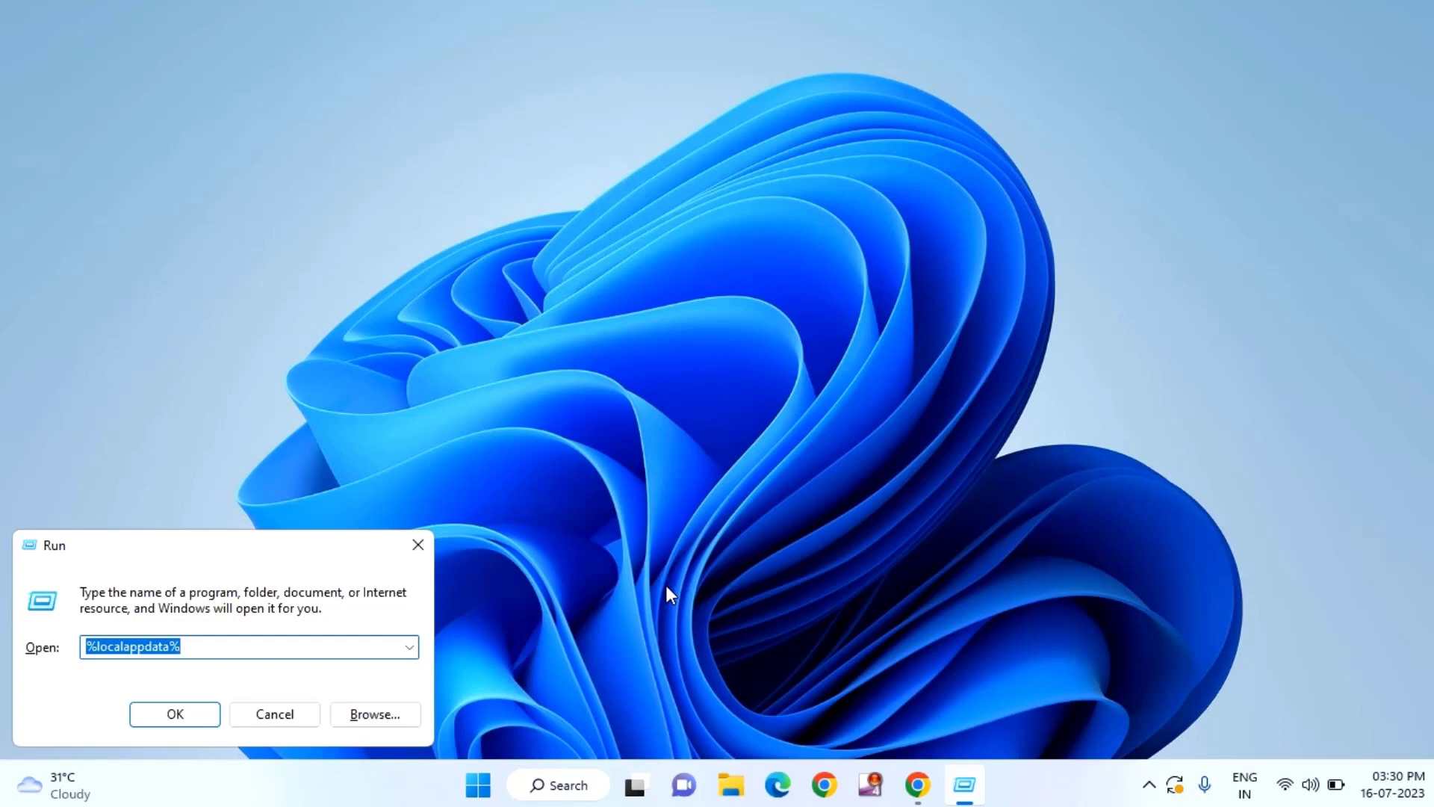
text(gpedit)
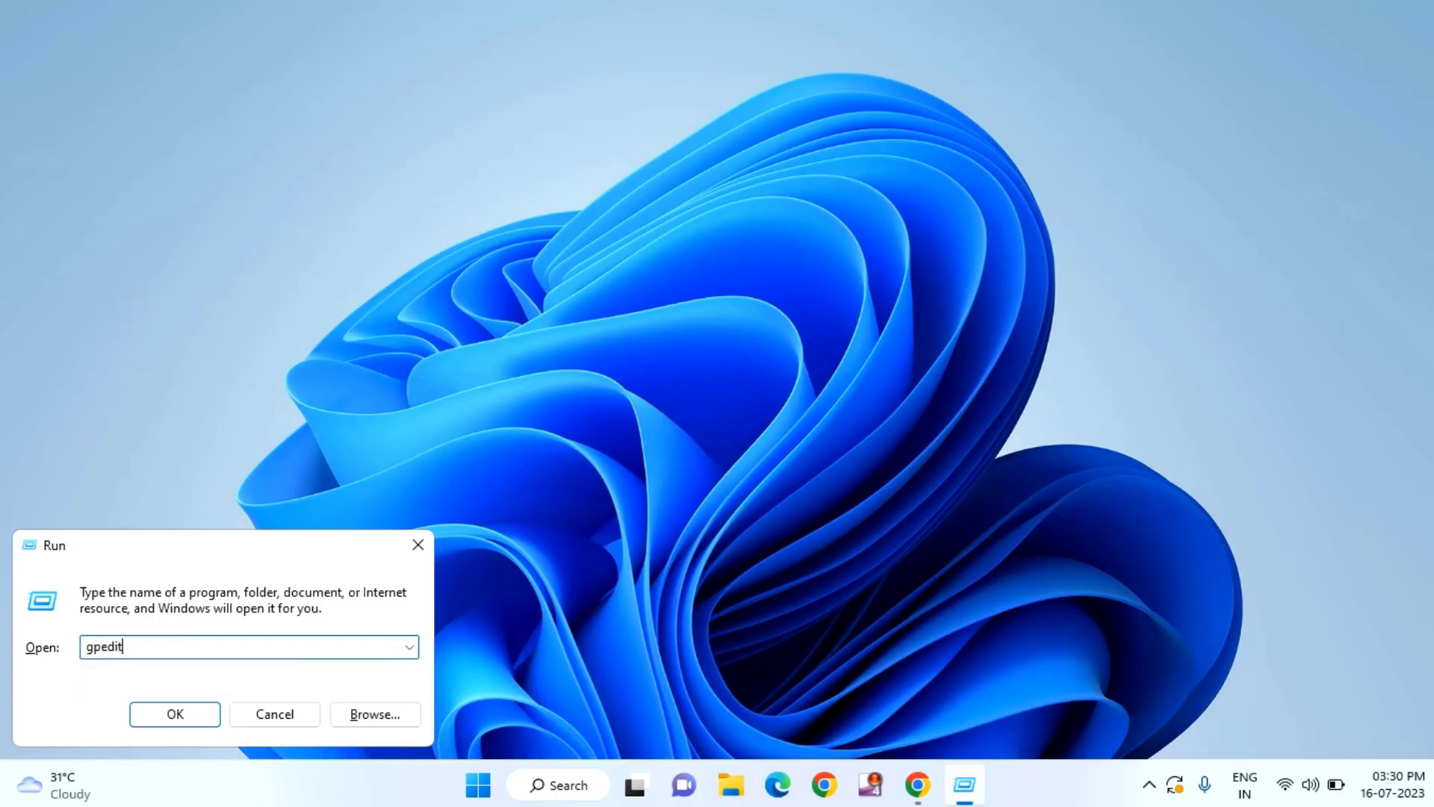
text(.m)
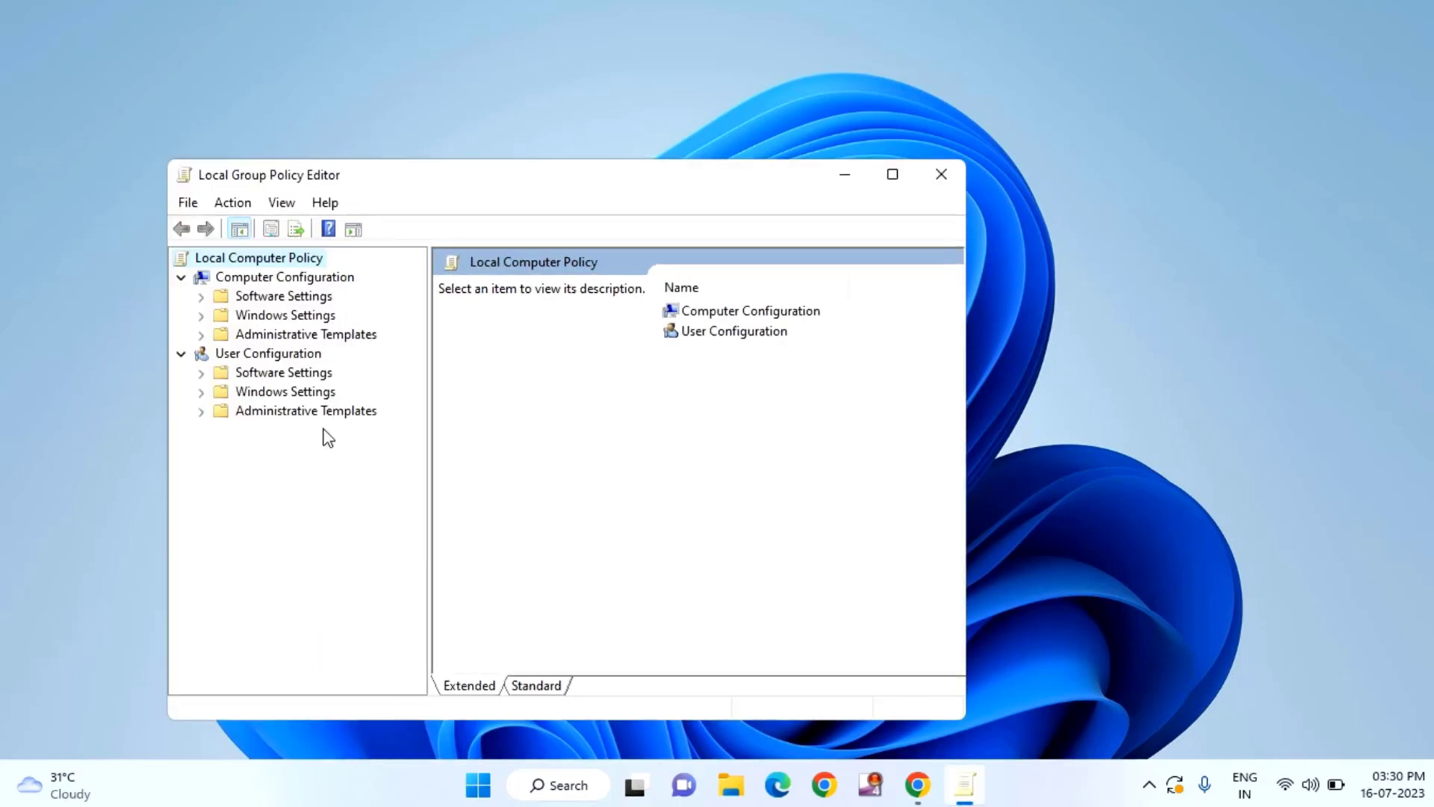
mouse_move(242, 285)
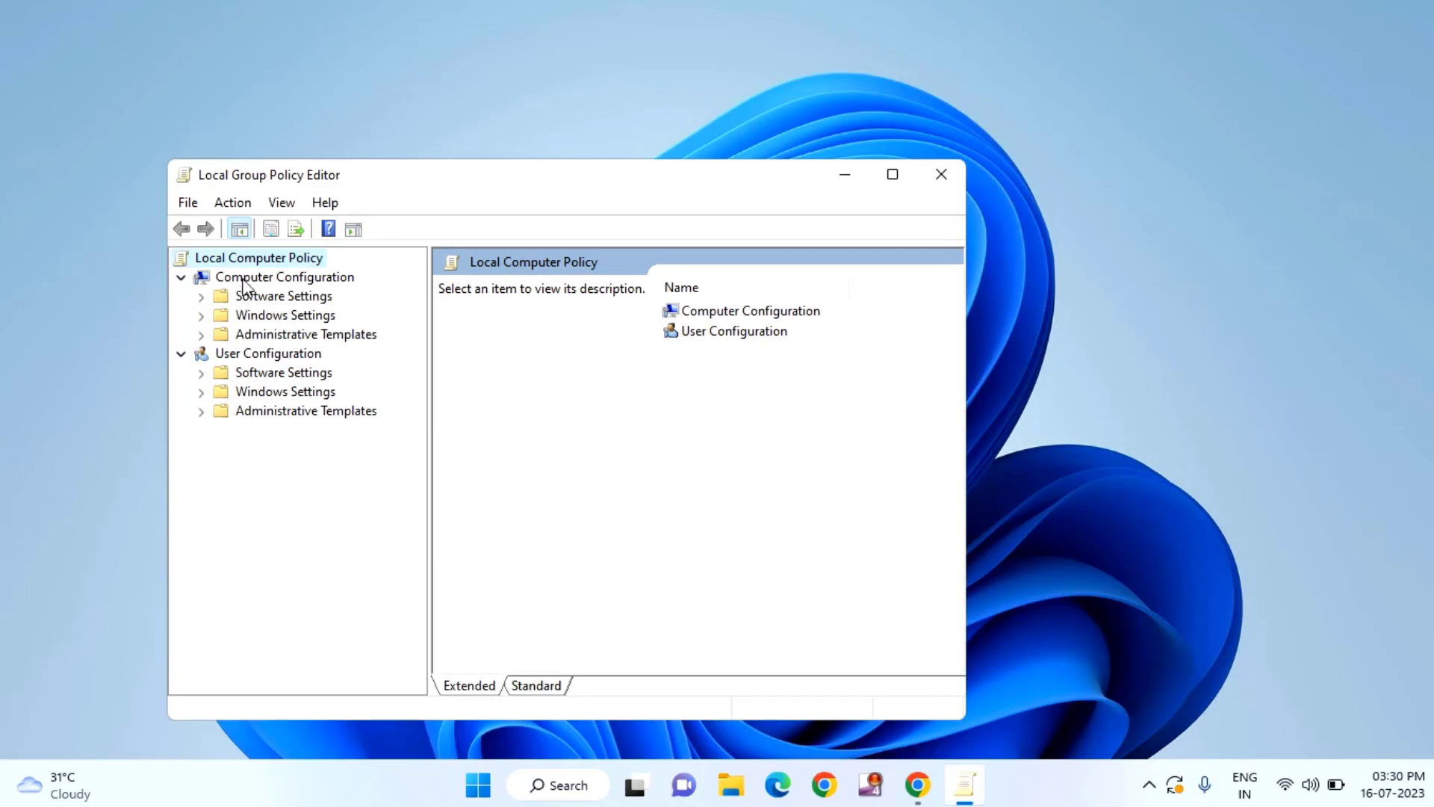
mouse_move(366, 339)
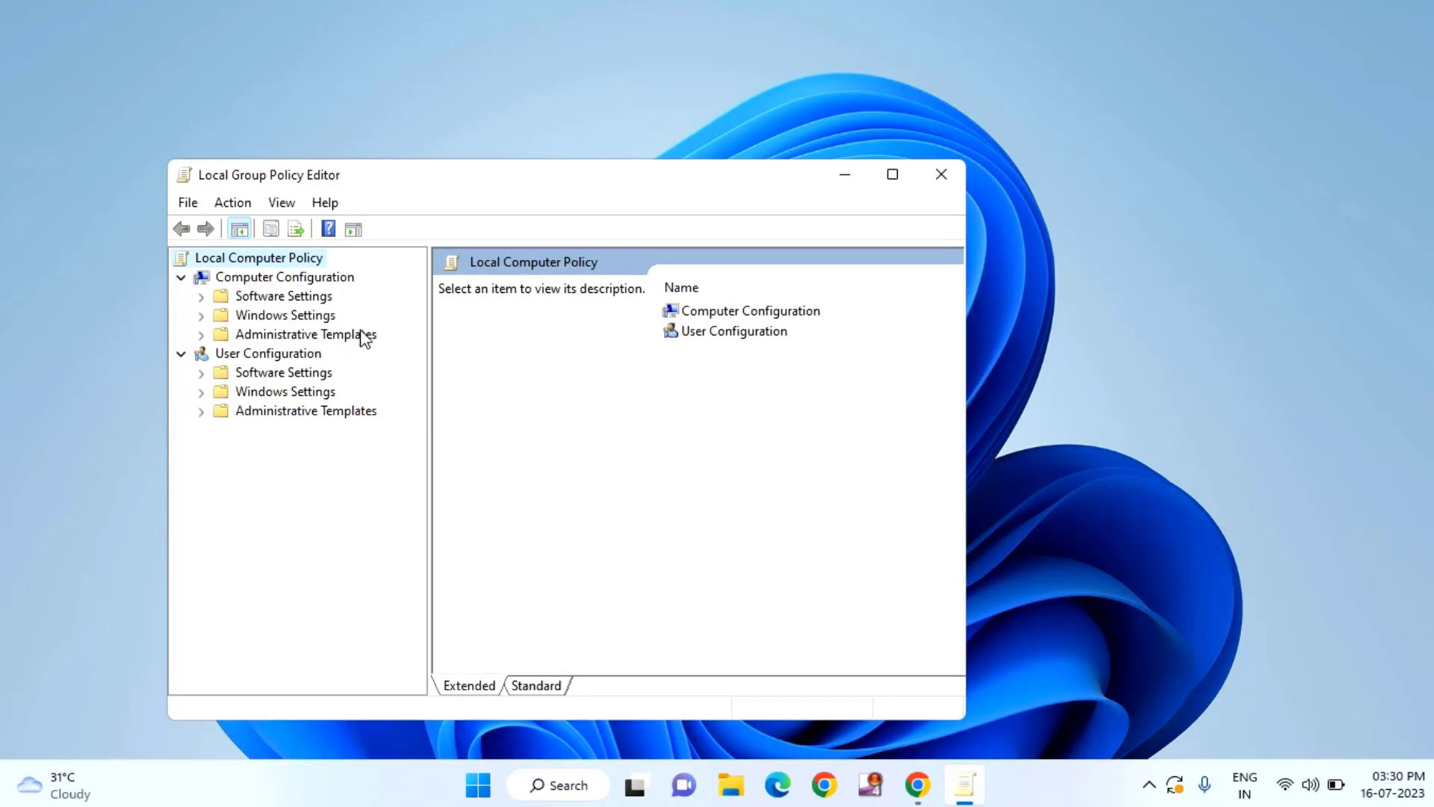
- Expand Administrative Templates and open the Windows Security policy folder
click(305, 333)
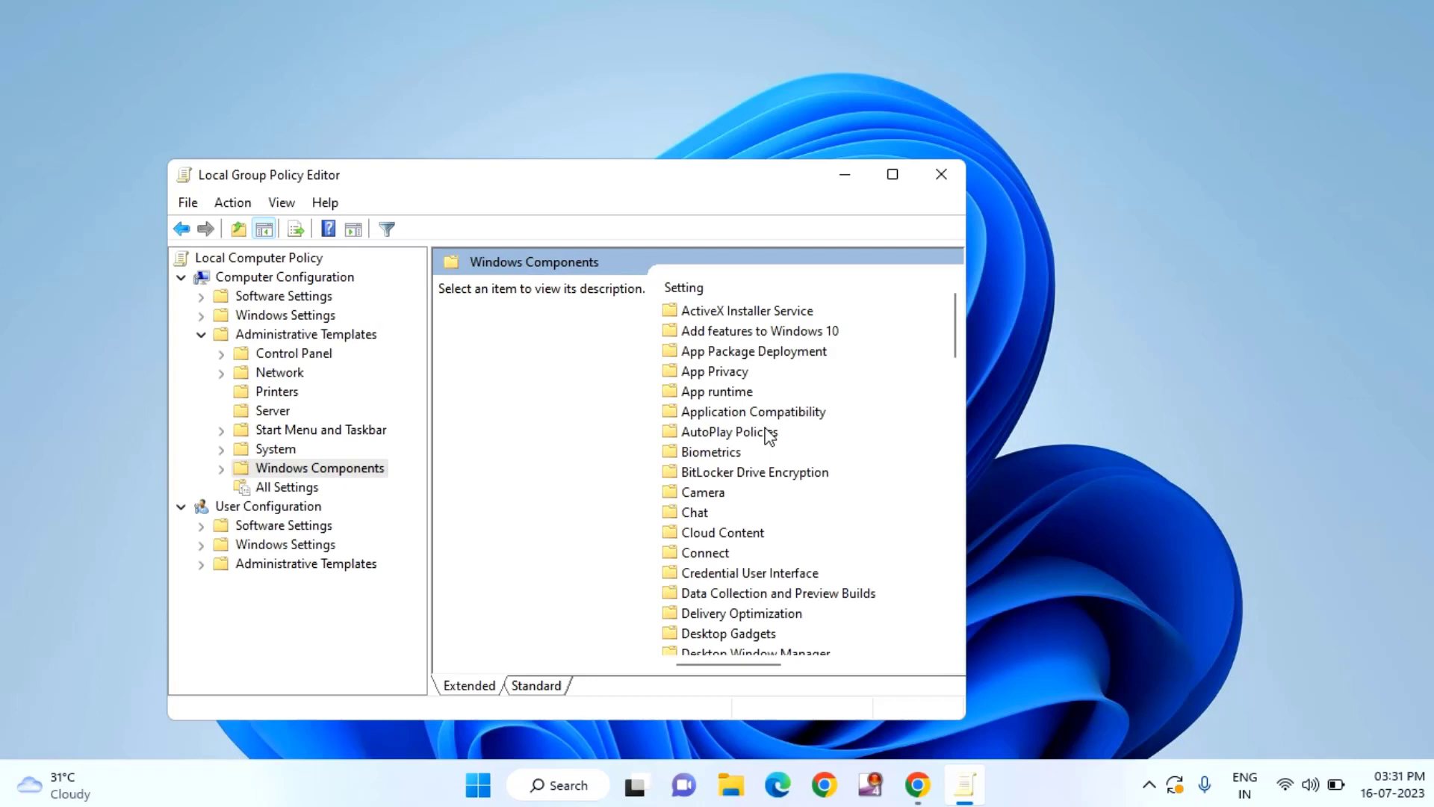
scroll(down, 3)
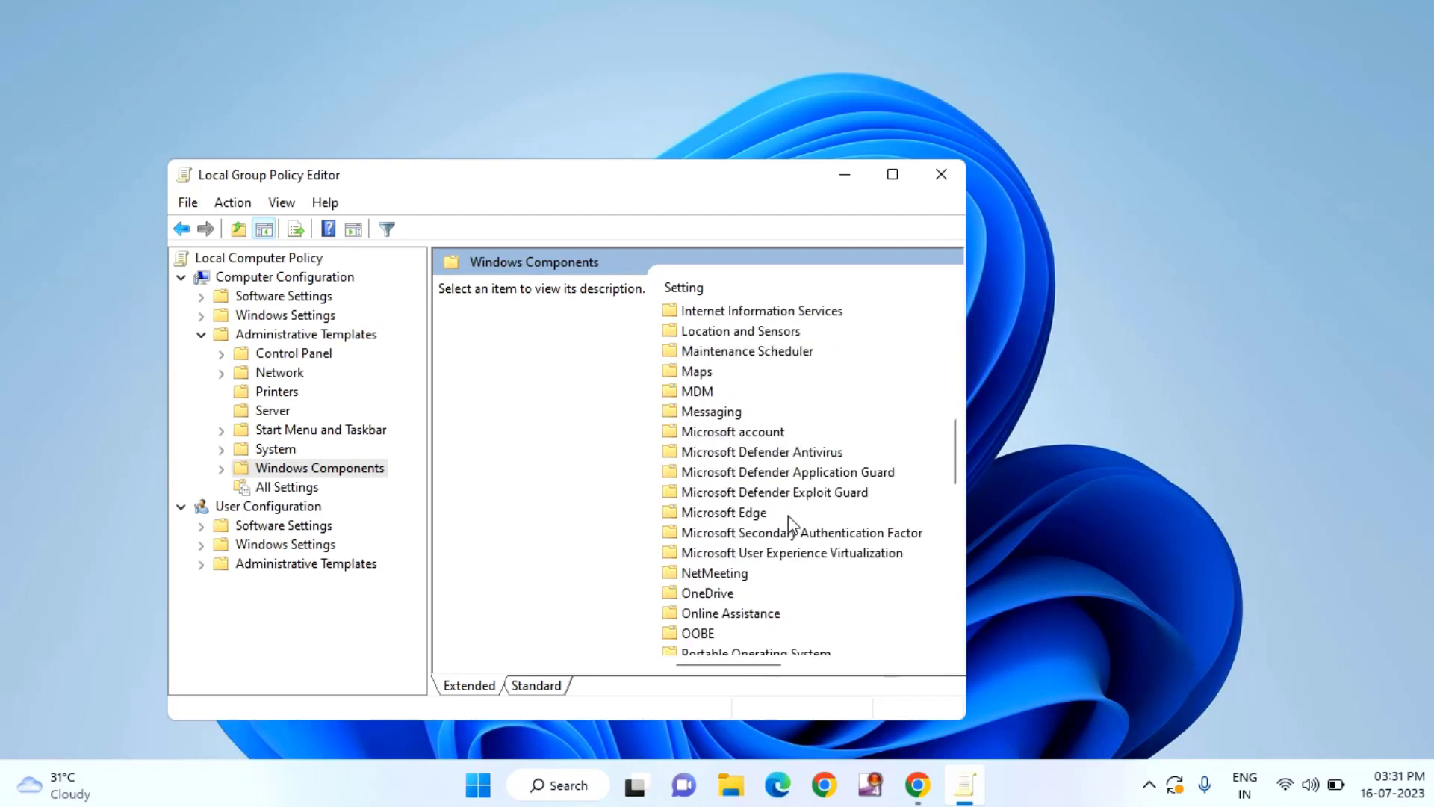
scroll(down, 3)
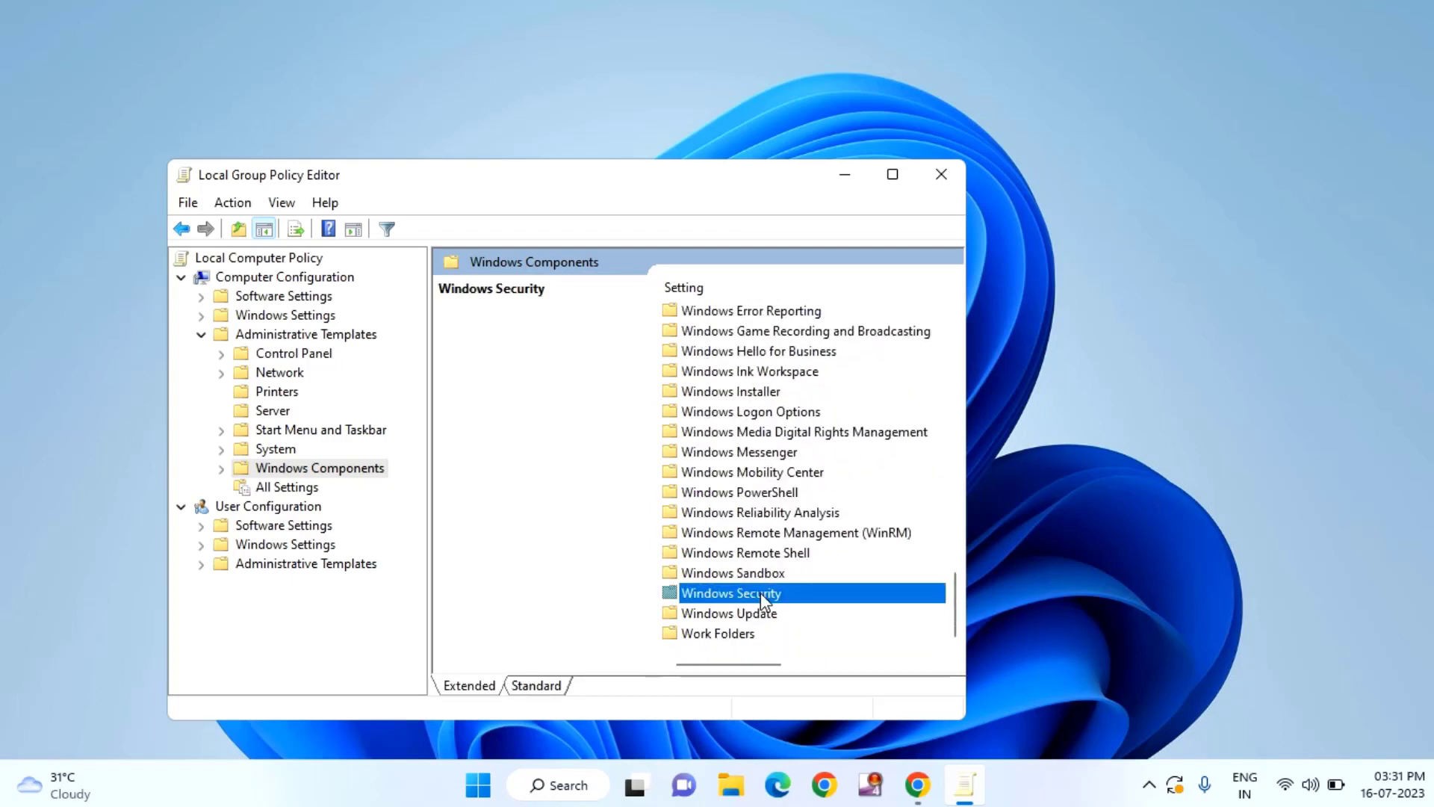
double_click(730, 592)
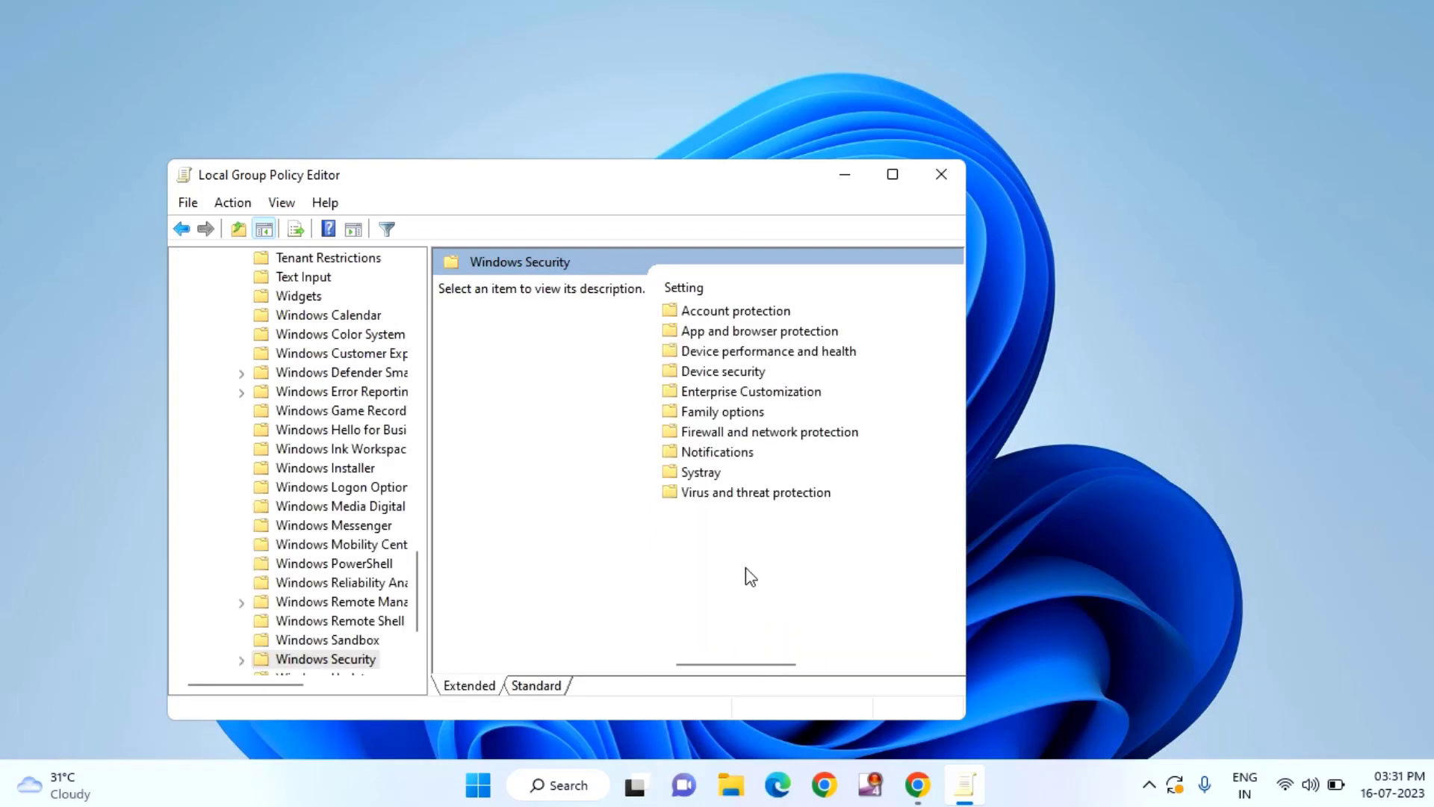
mouse_move(737, 503)
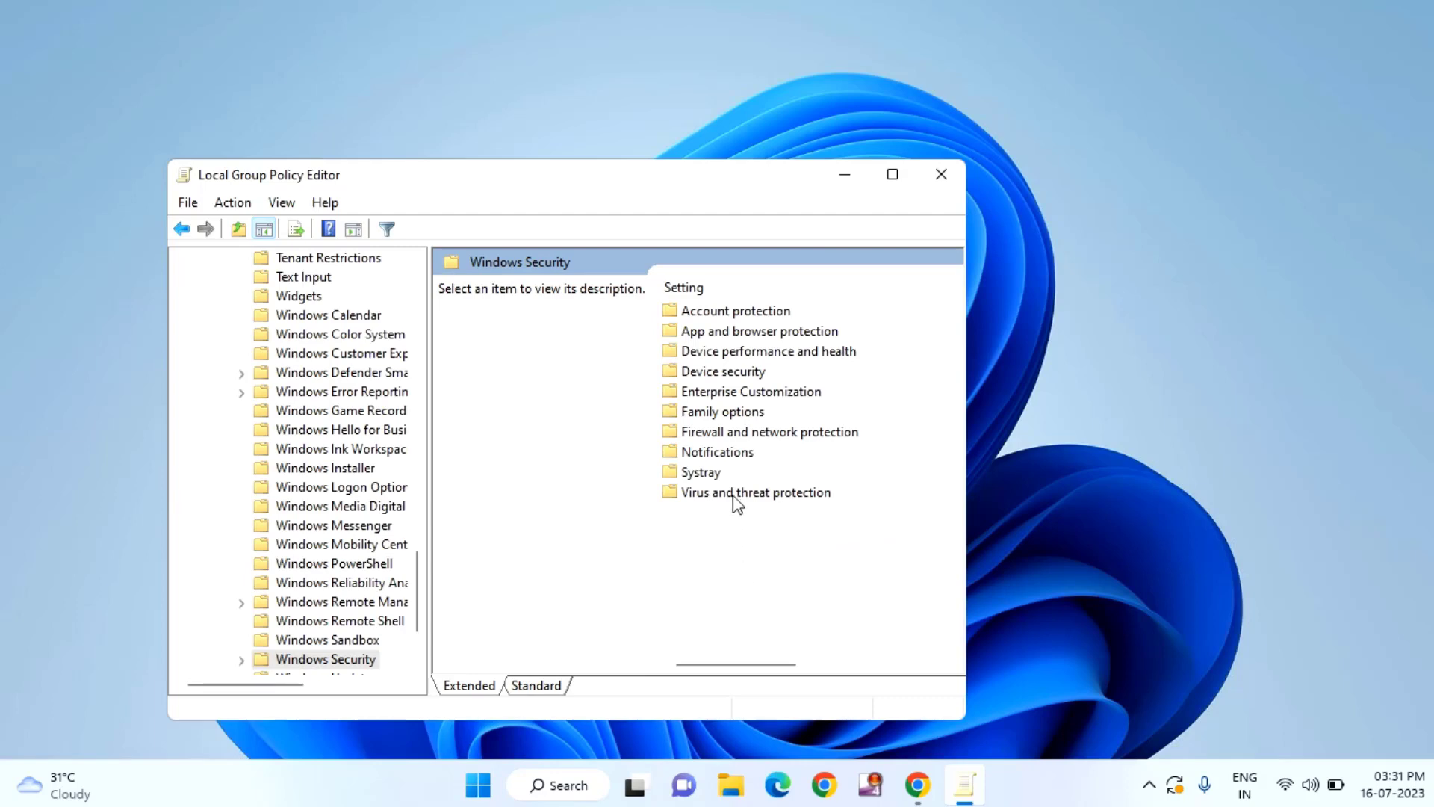
- Open Virus and threat protection and the 'Hide the Virus and threat protection area' policy
click(754, 492)
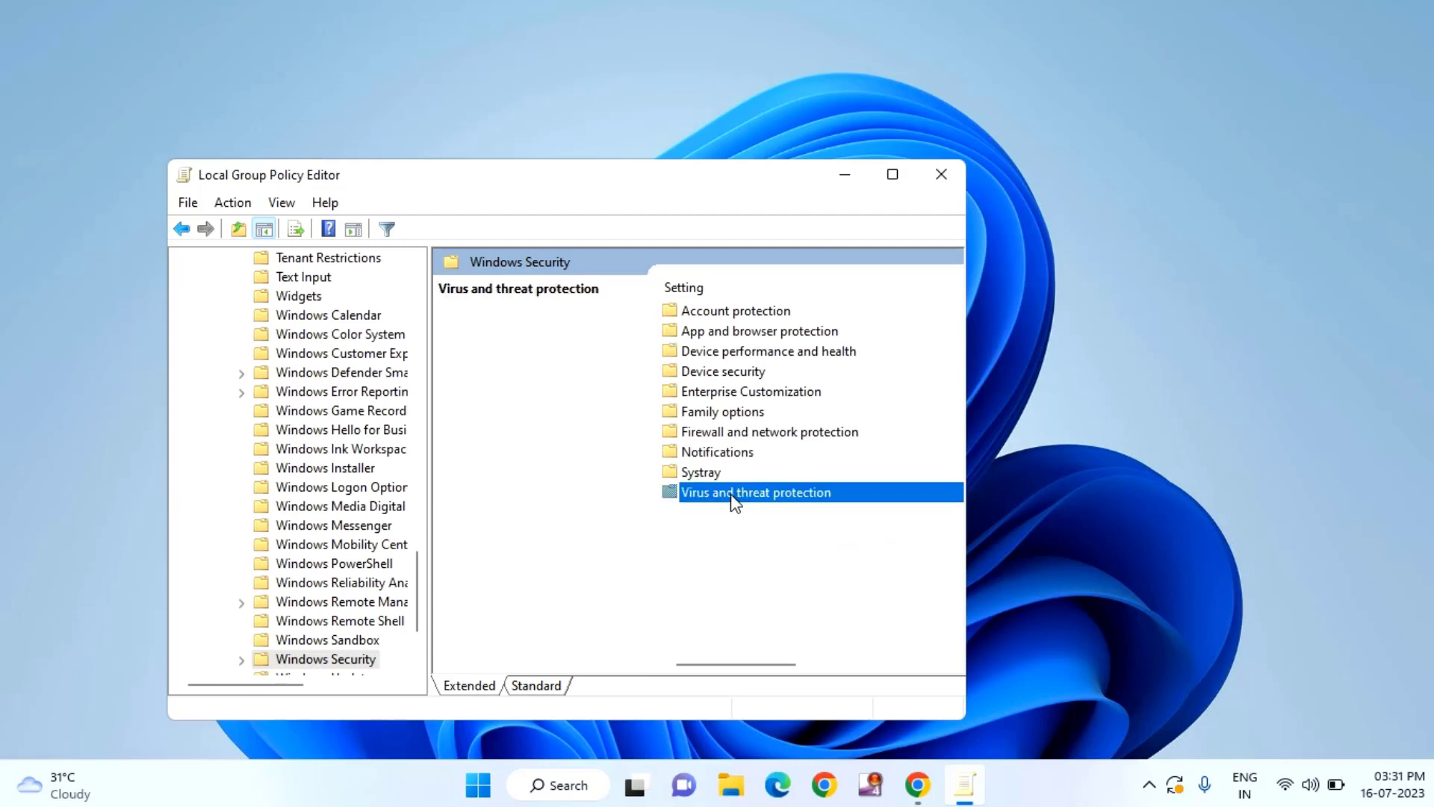
double_click(755, 492)
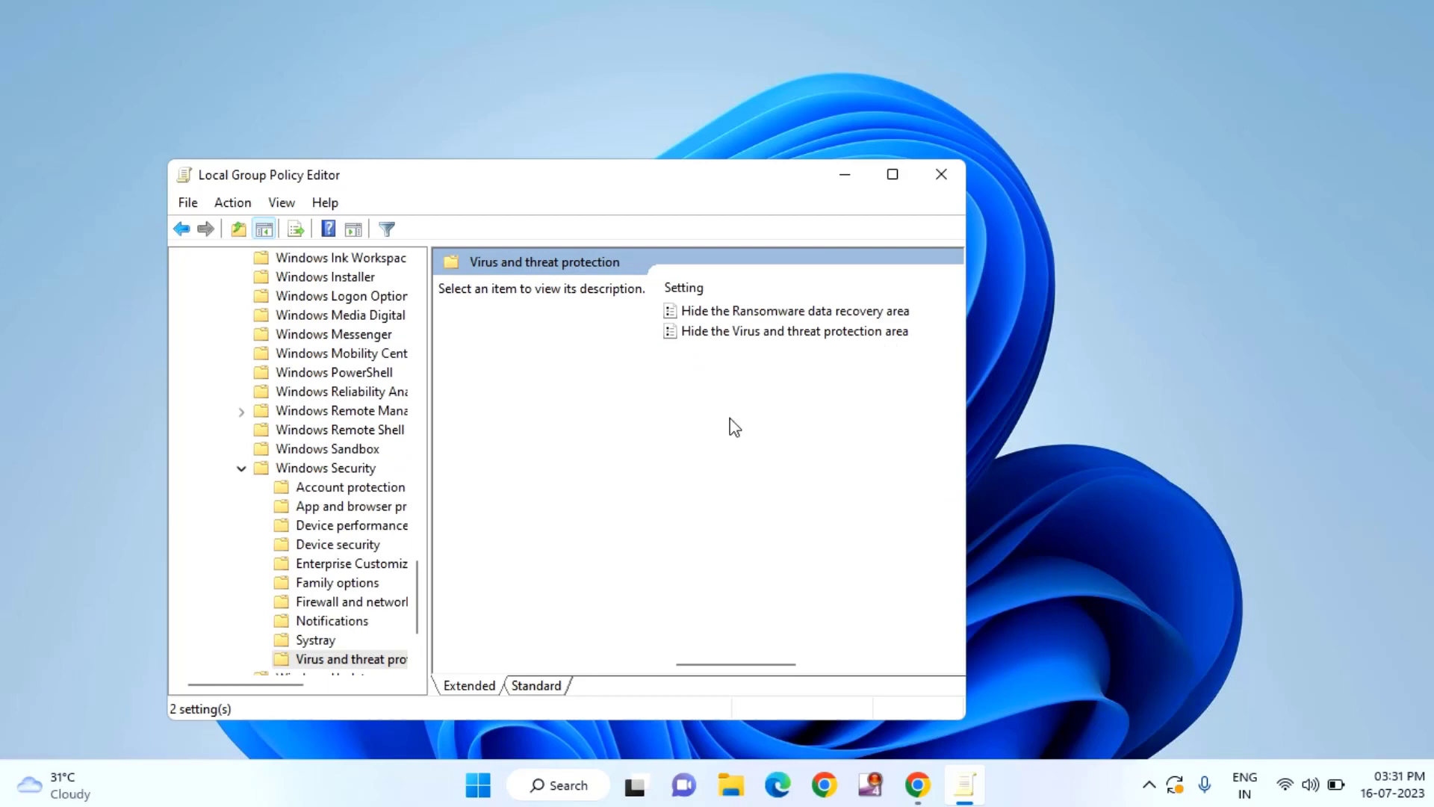
click(792, 330)
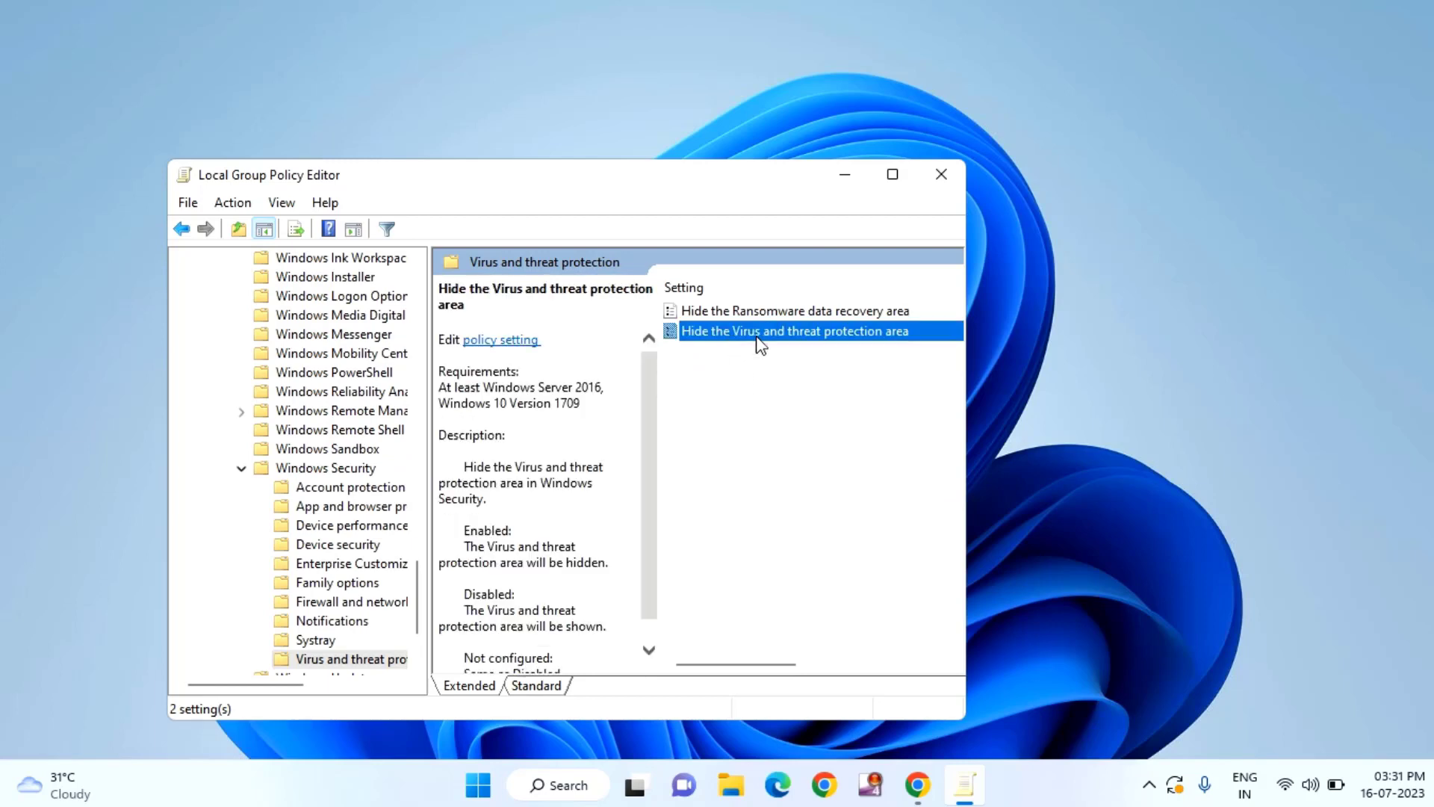
mouse_move(796, 342)
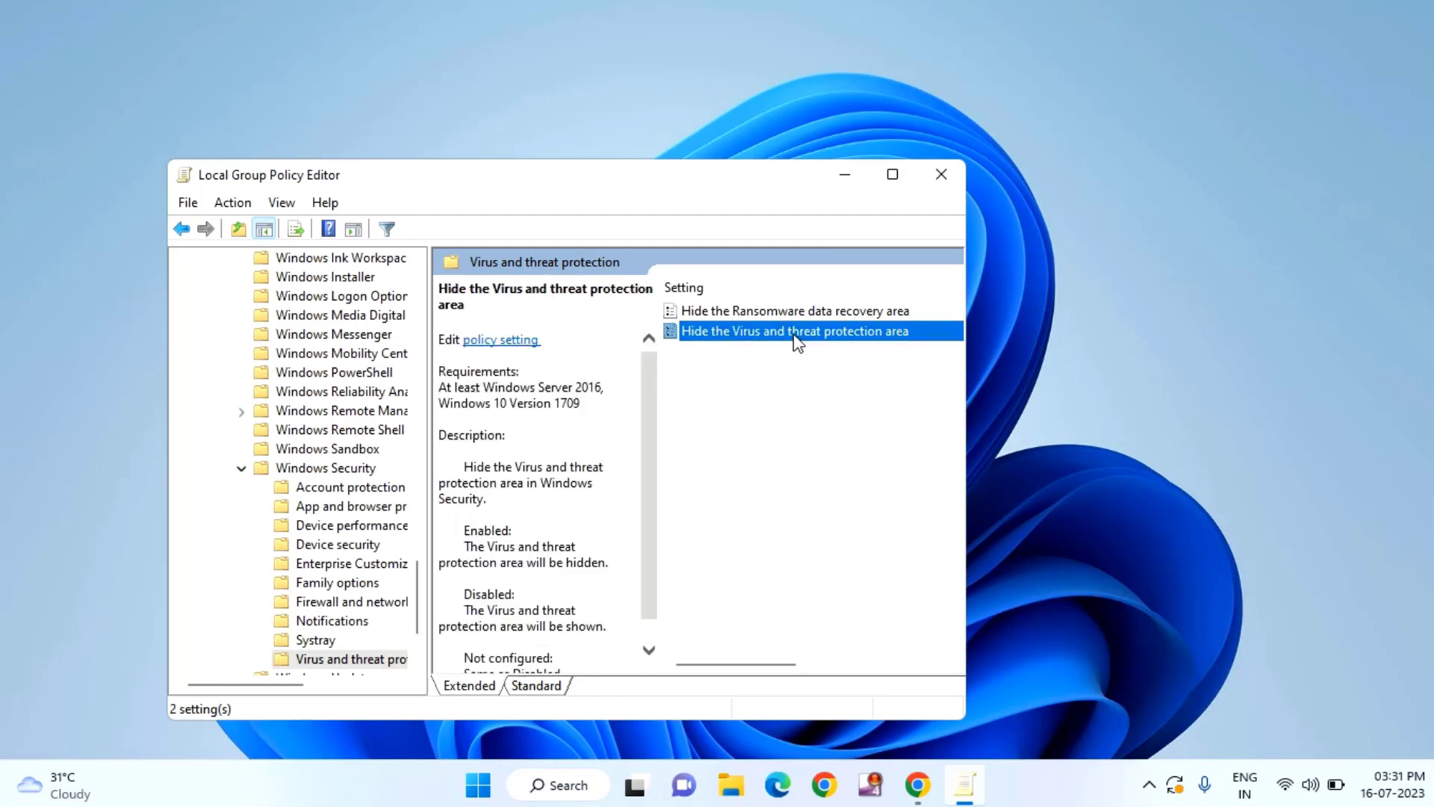
double_click(794, 330)
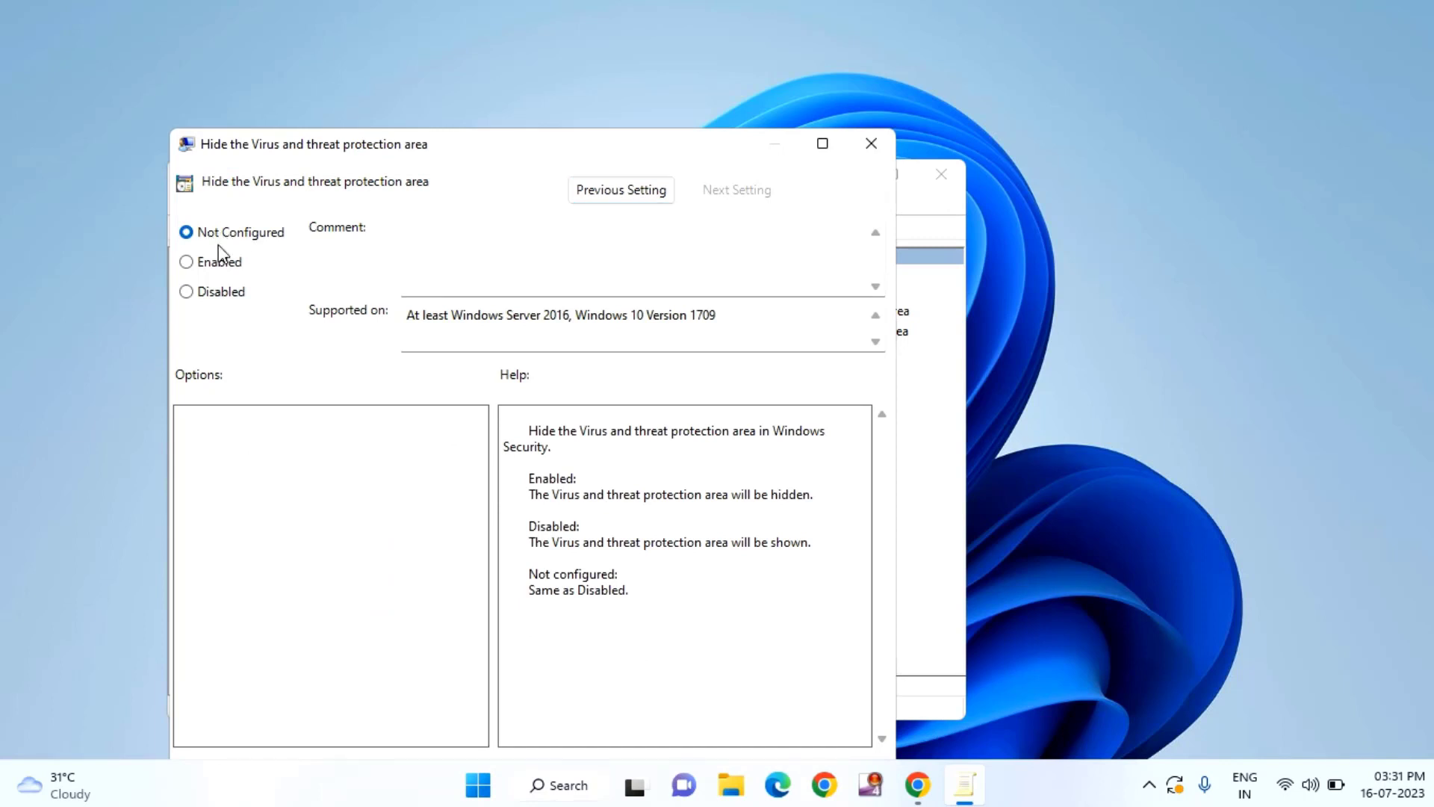
mouse_move(216, 250)
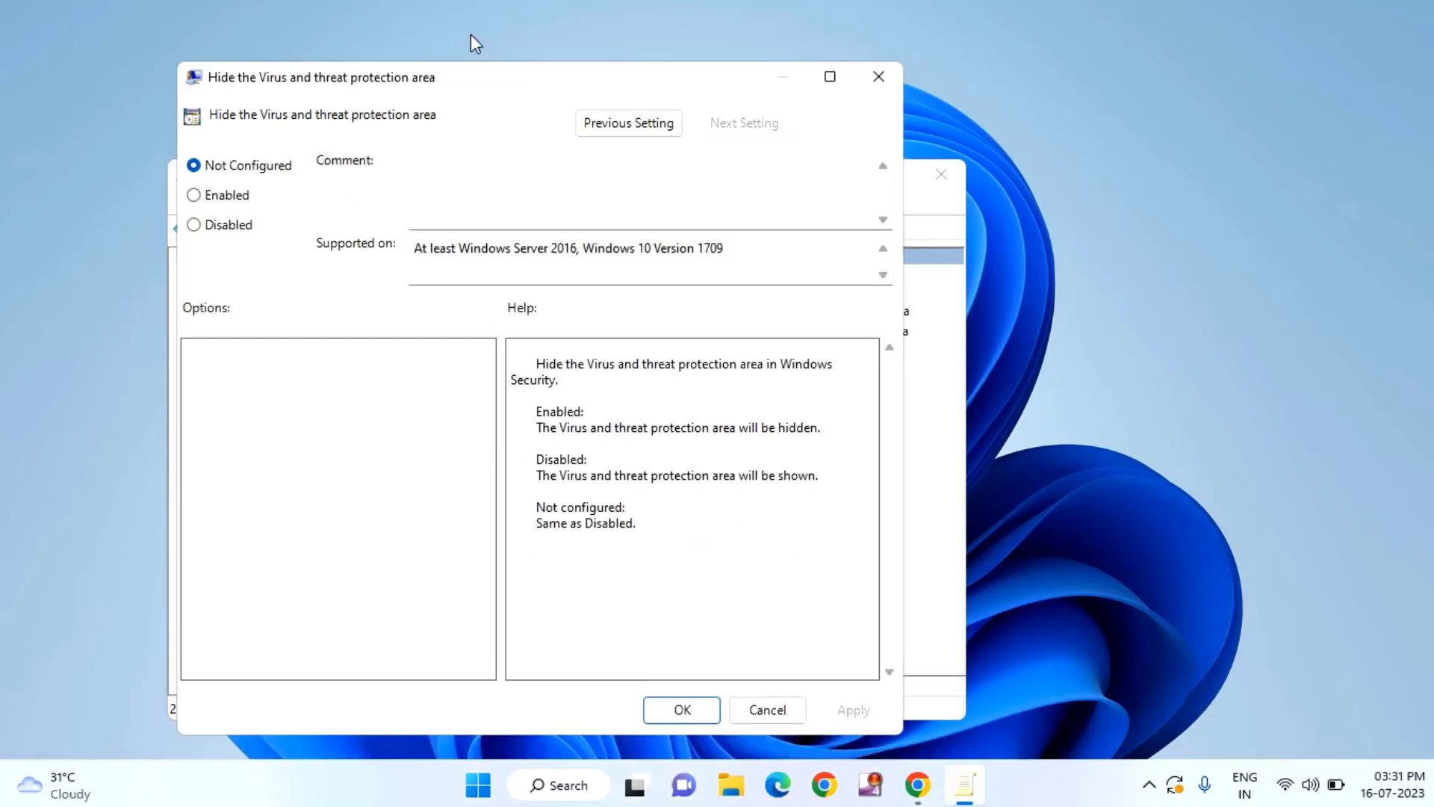
- Keep the policy at Not Configured with OK and close the Group Policy Editor
click(766, 710)
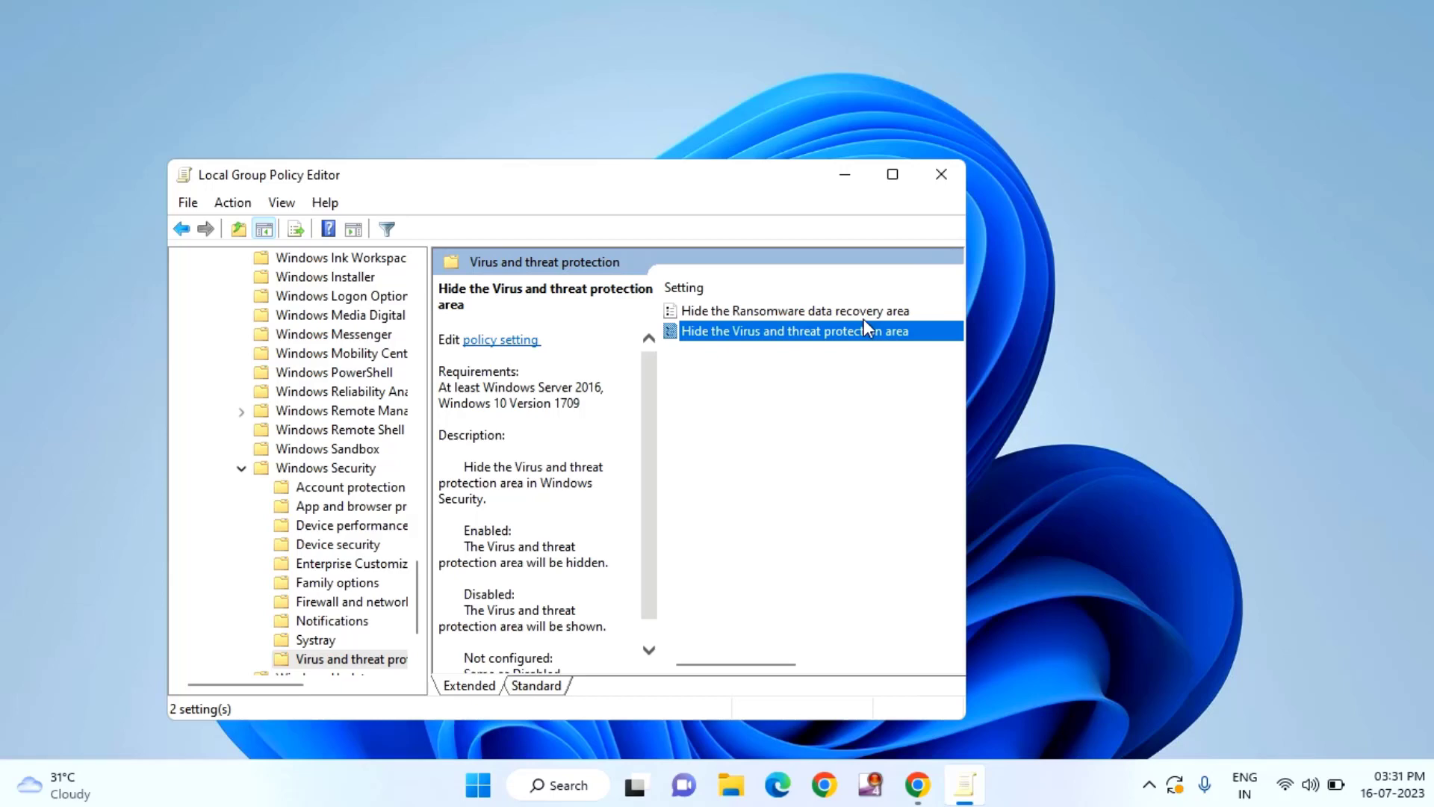
mouse_move(941, 174)
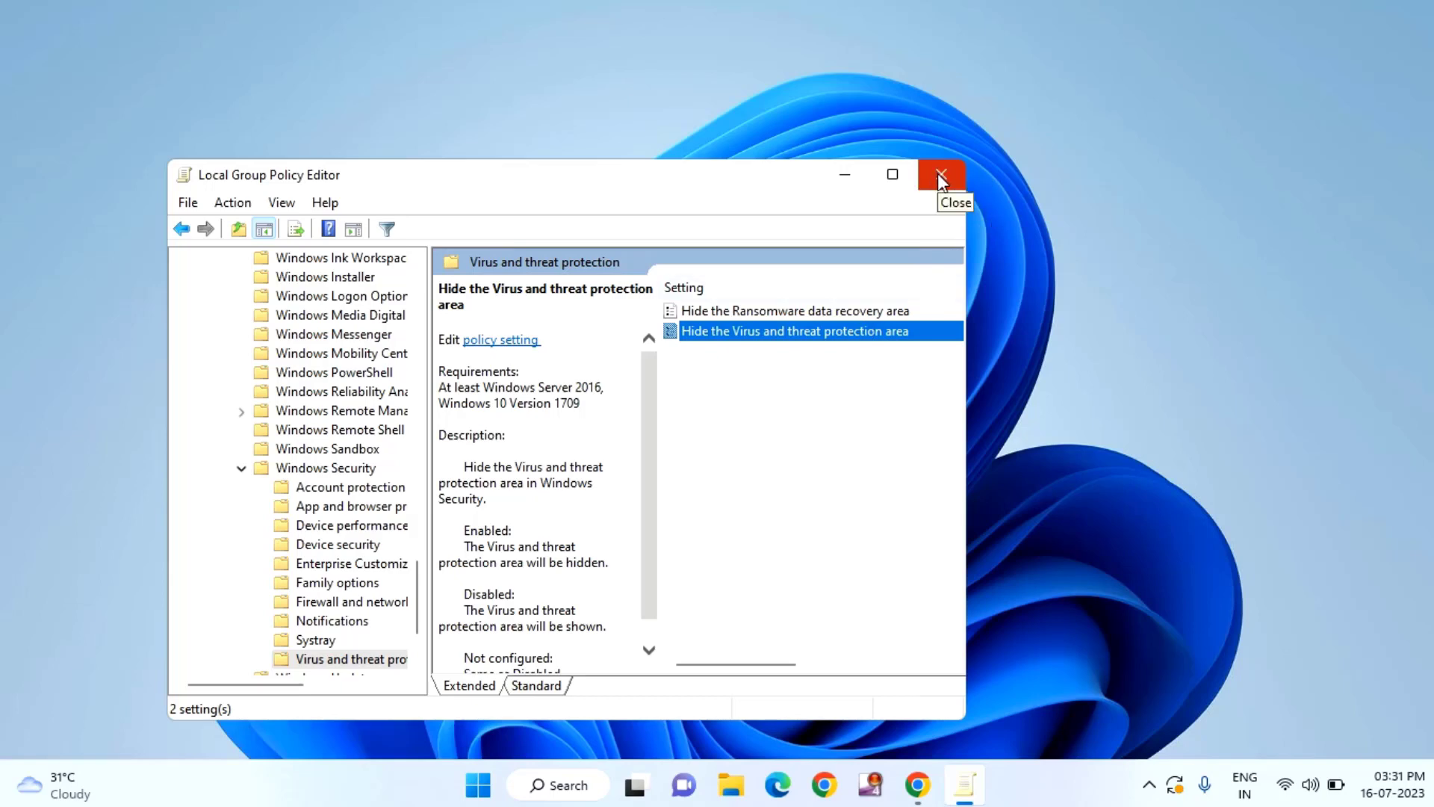
click(941, 174)
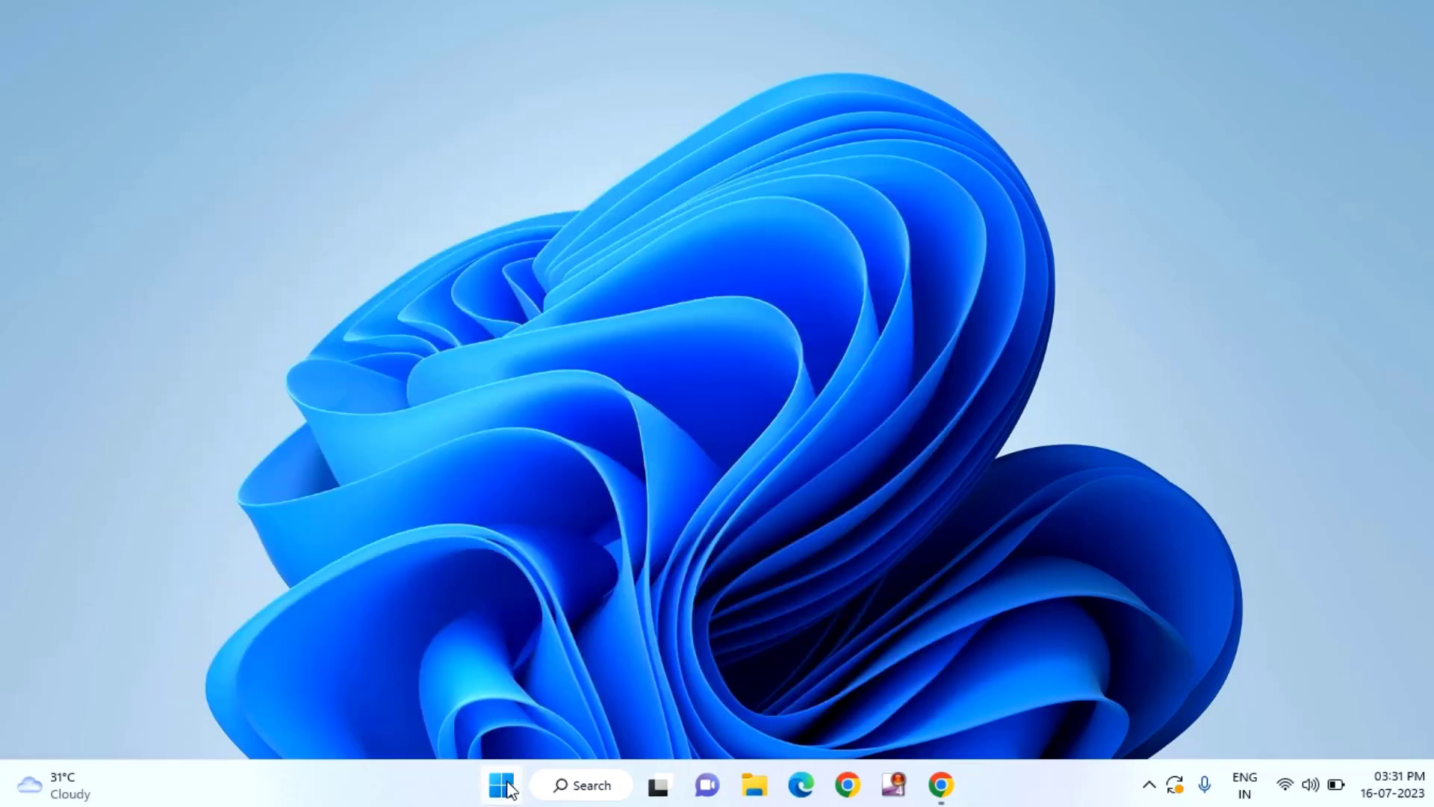
- Search 'cmd' and run Command Prompt as administrator, approving the UAC prompt
click(501, 785)
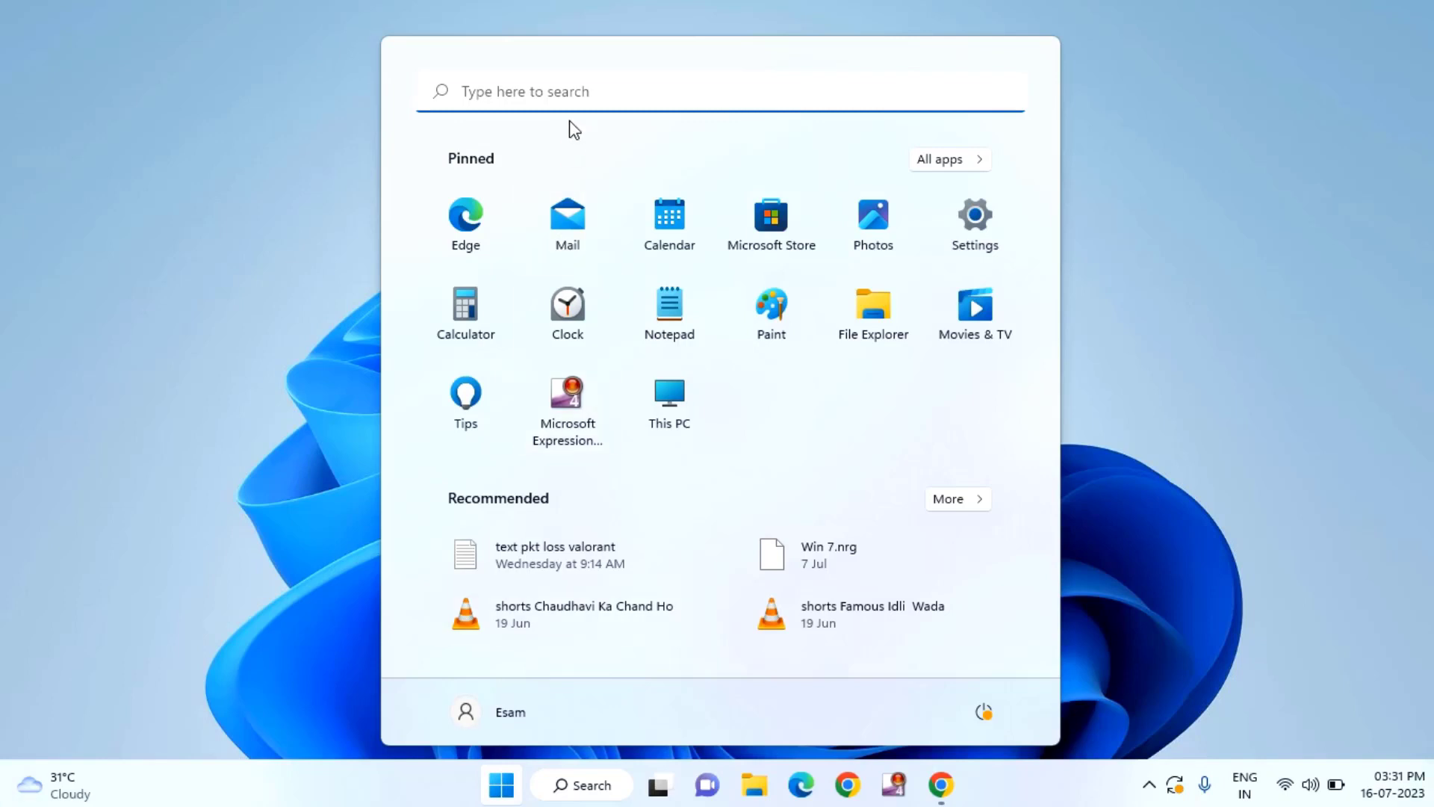
text(c)
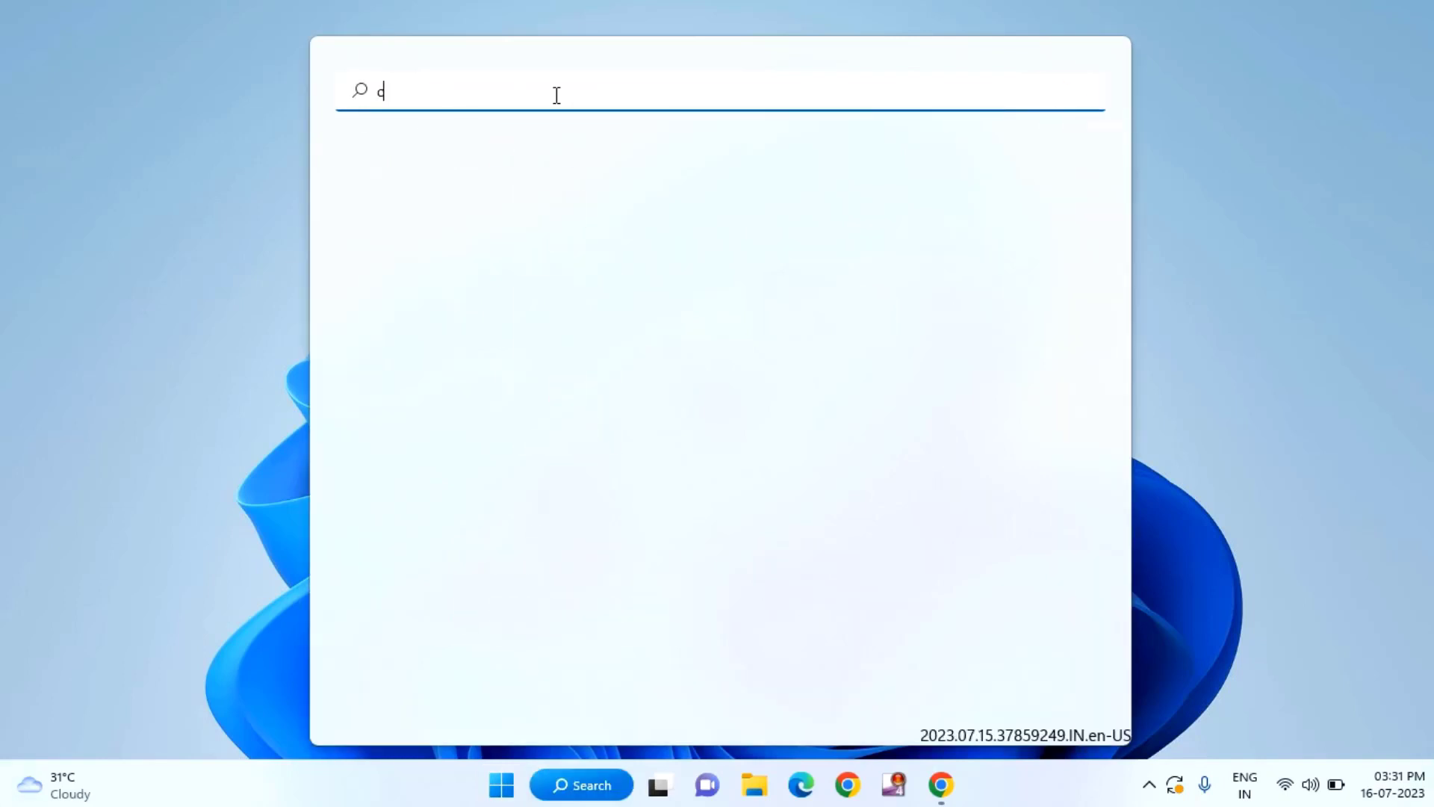
text(md)
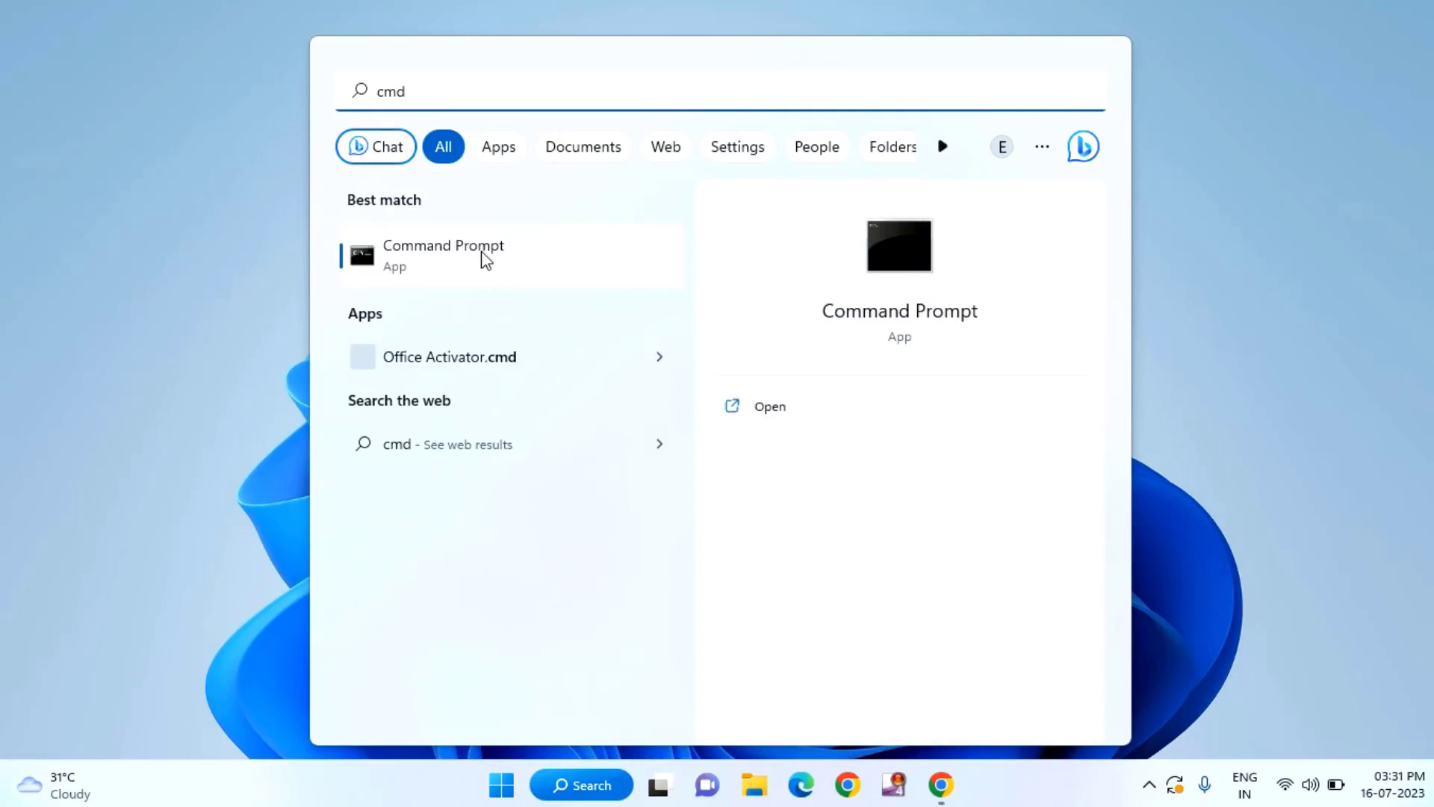
right_click(443, 252)
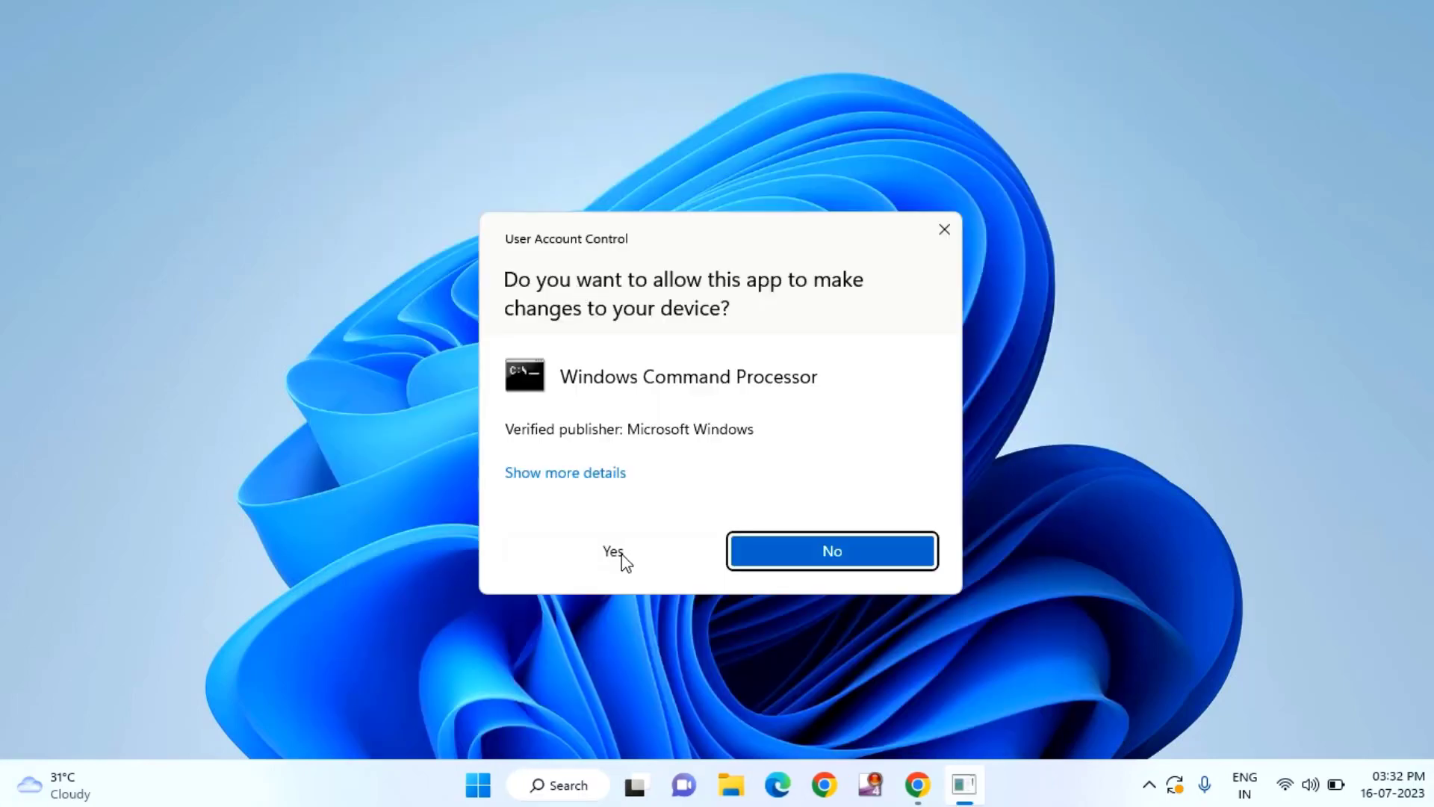
click(612, 551)
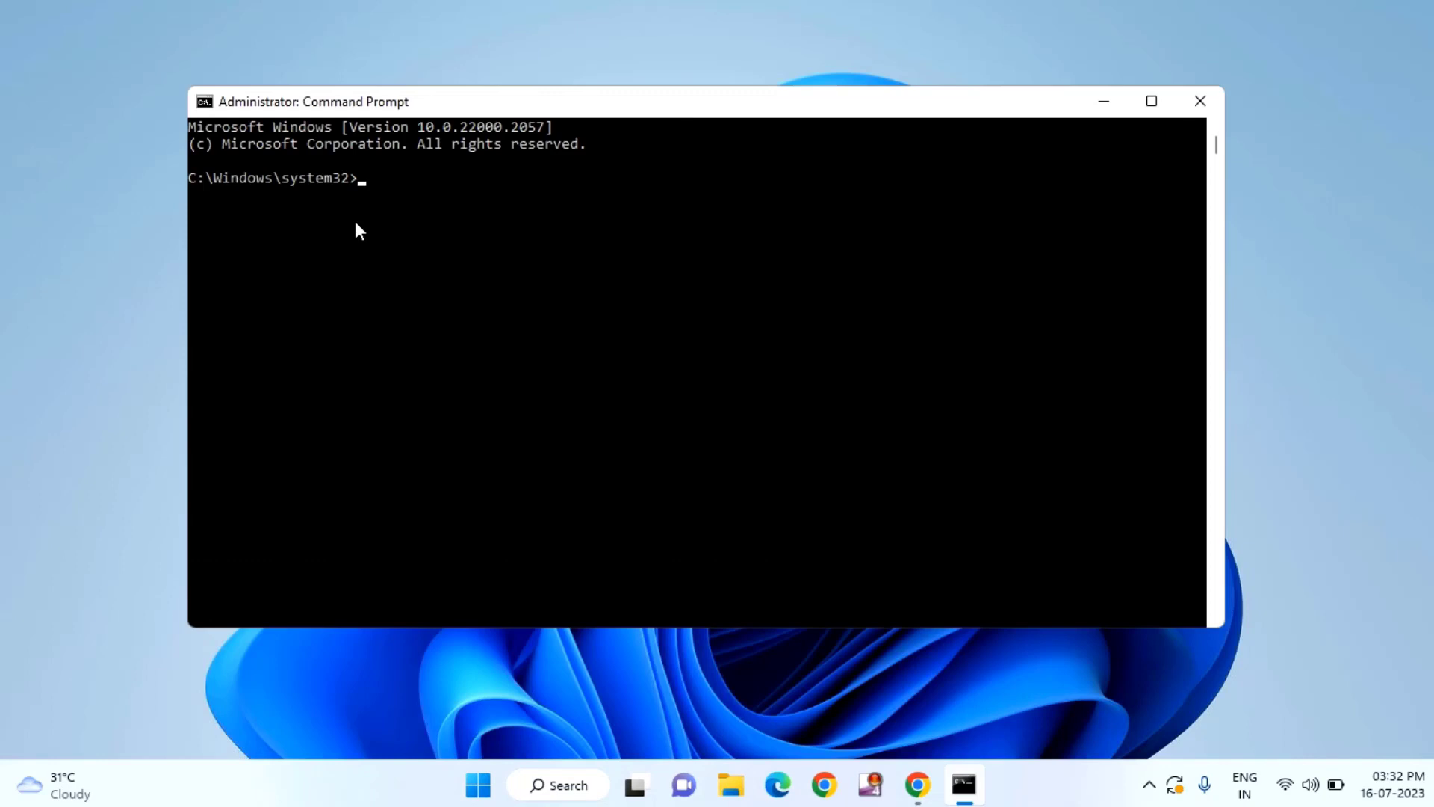
- Run 'gpupdate /force' to refresh computer and user policy, then close Command Prompt
text(gpup)
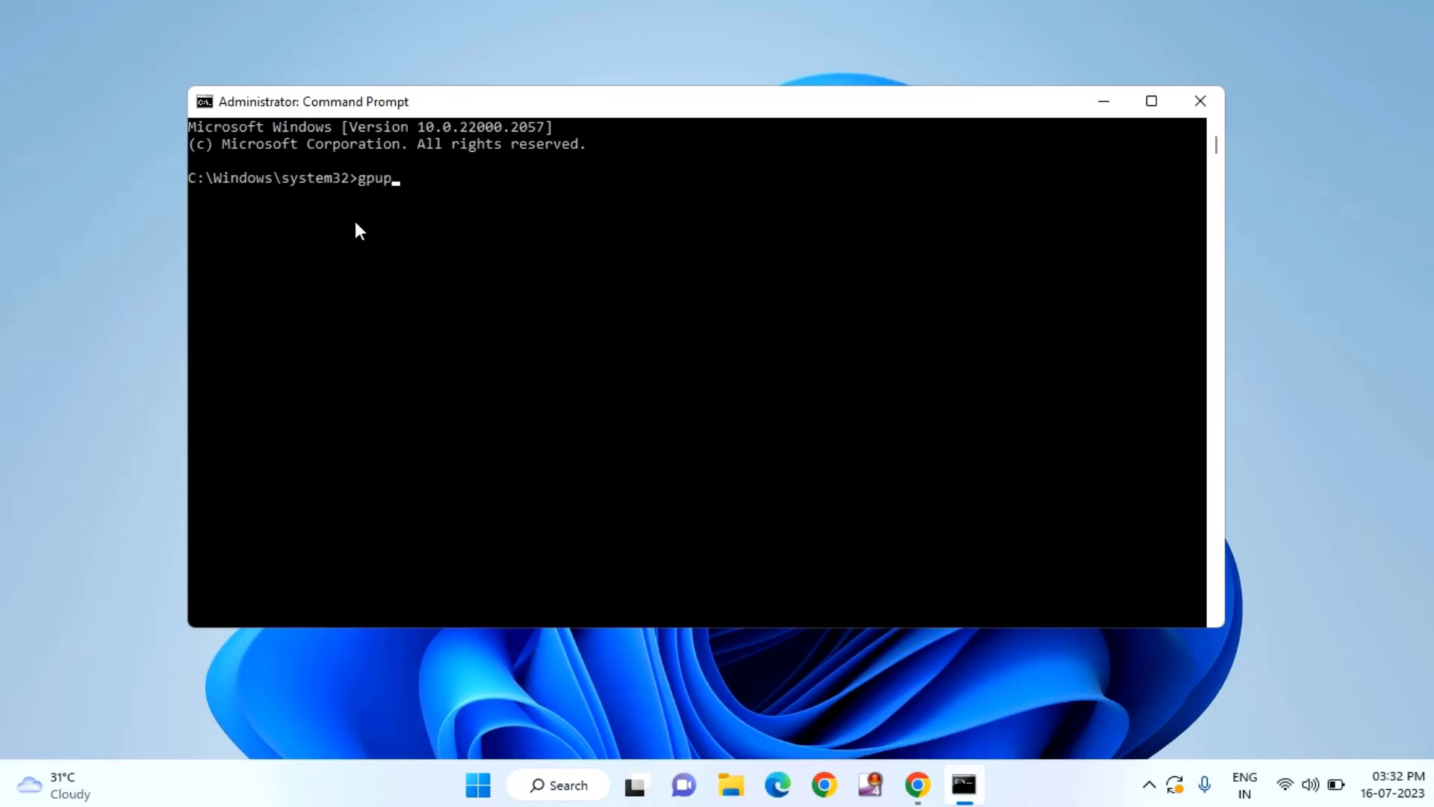
text(date)
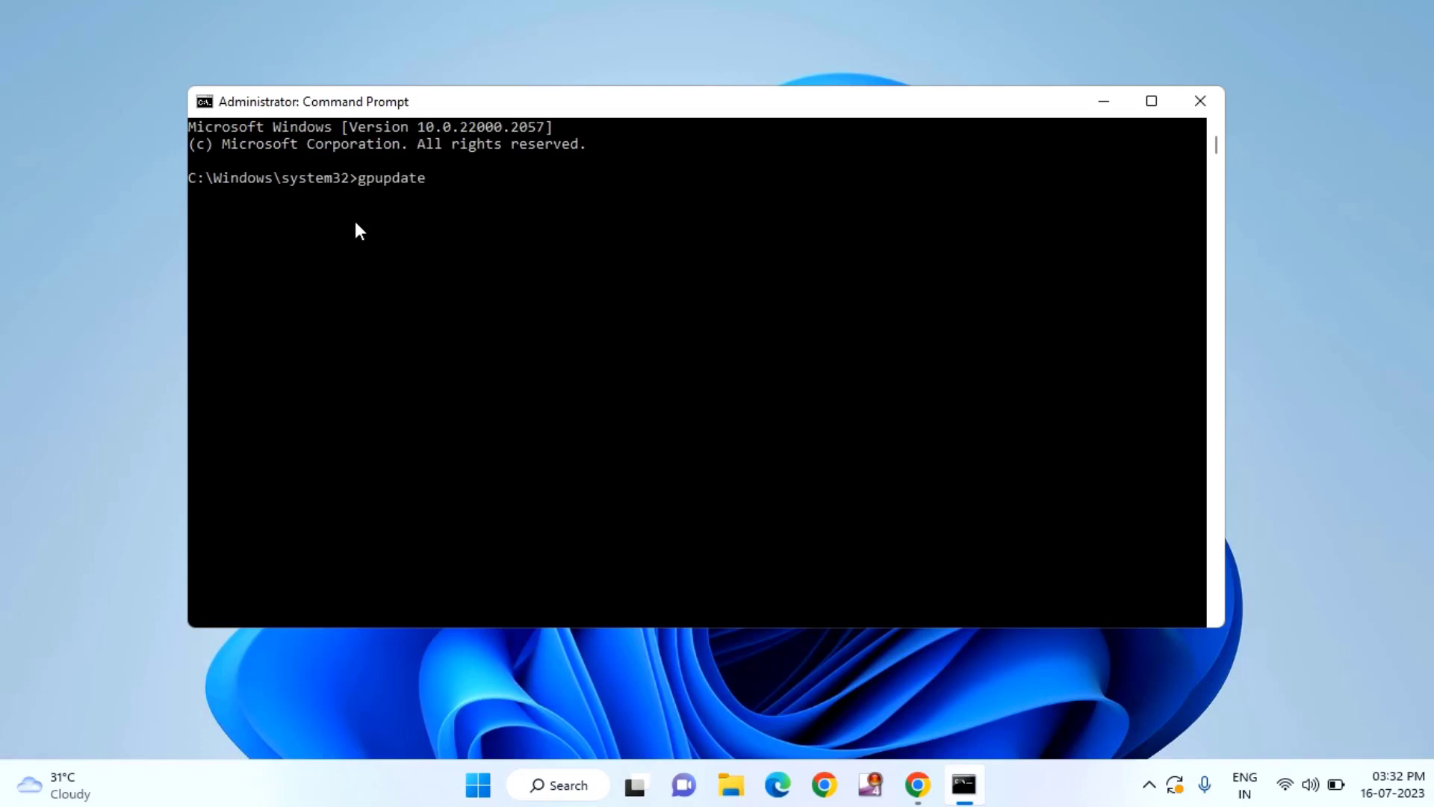
text(/)
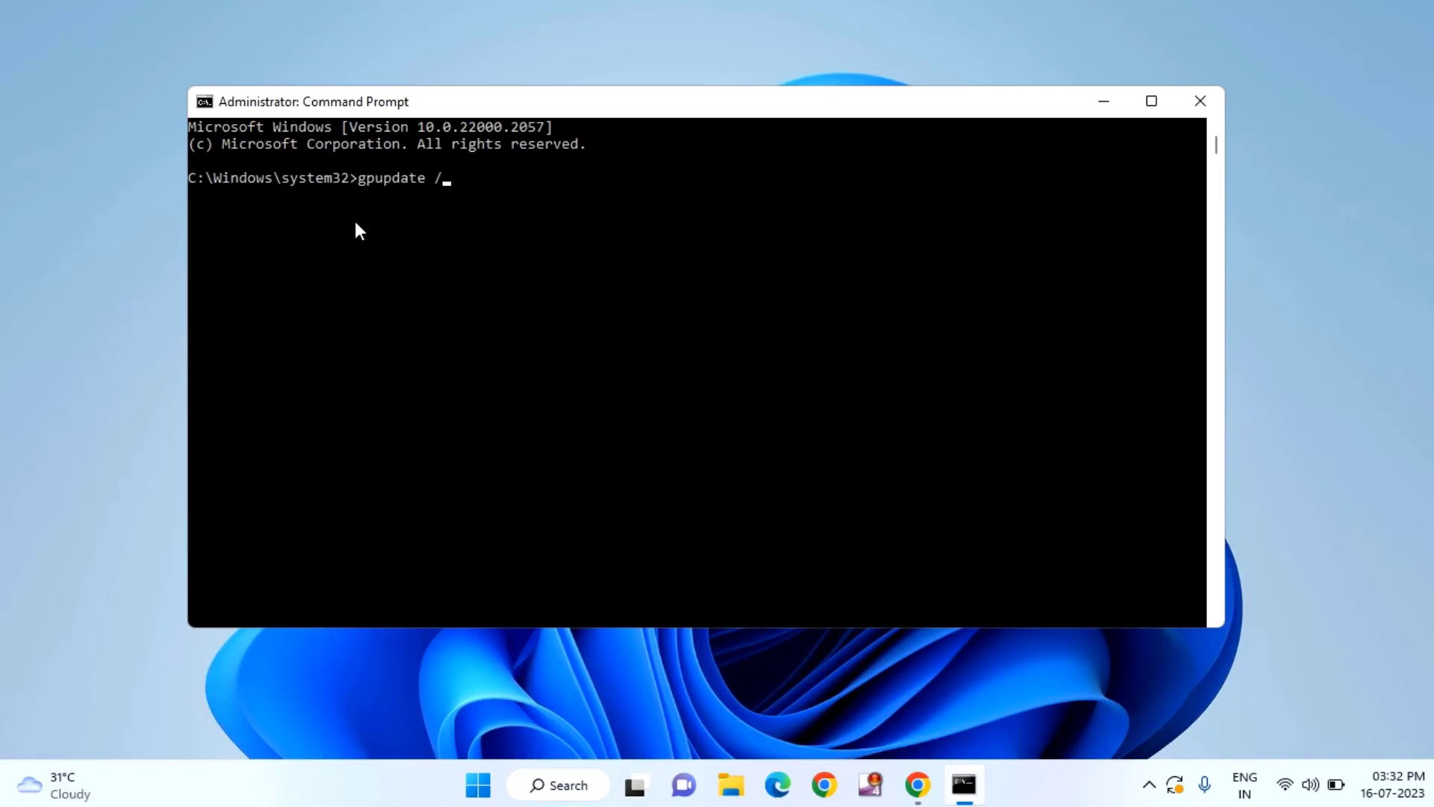
text(force)
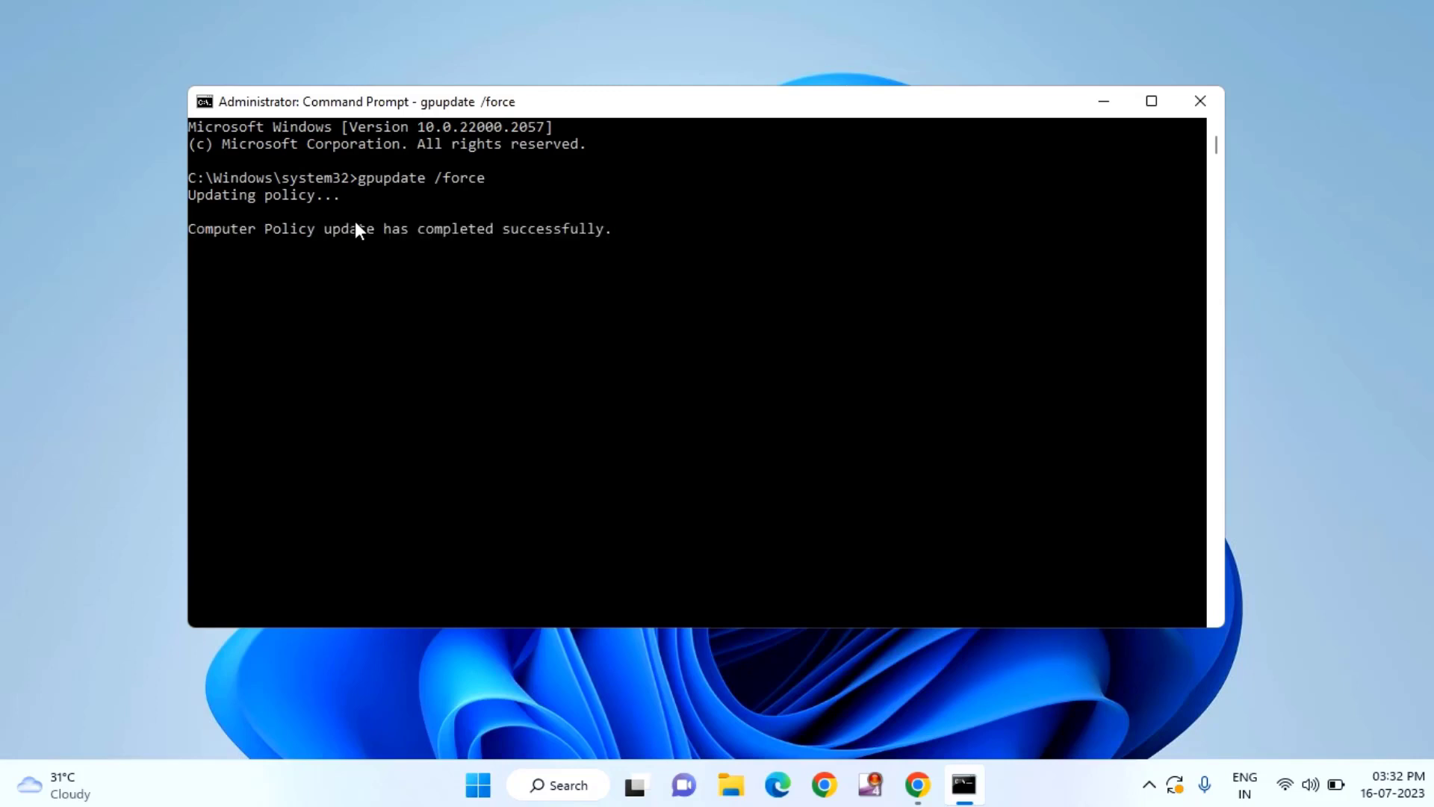
mouse_move(320, 258)
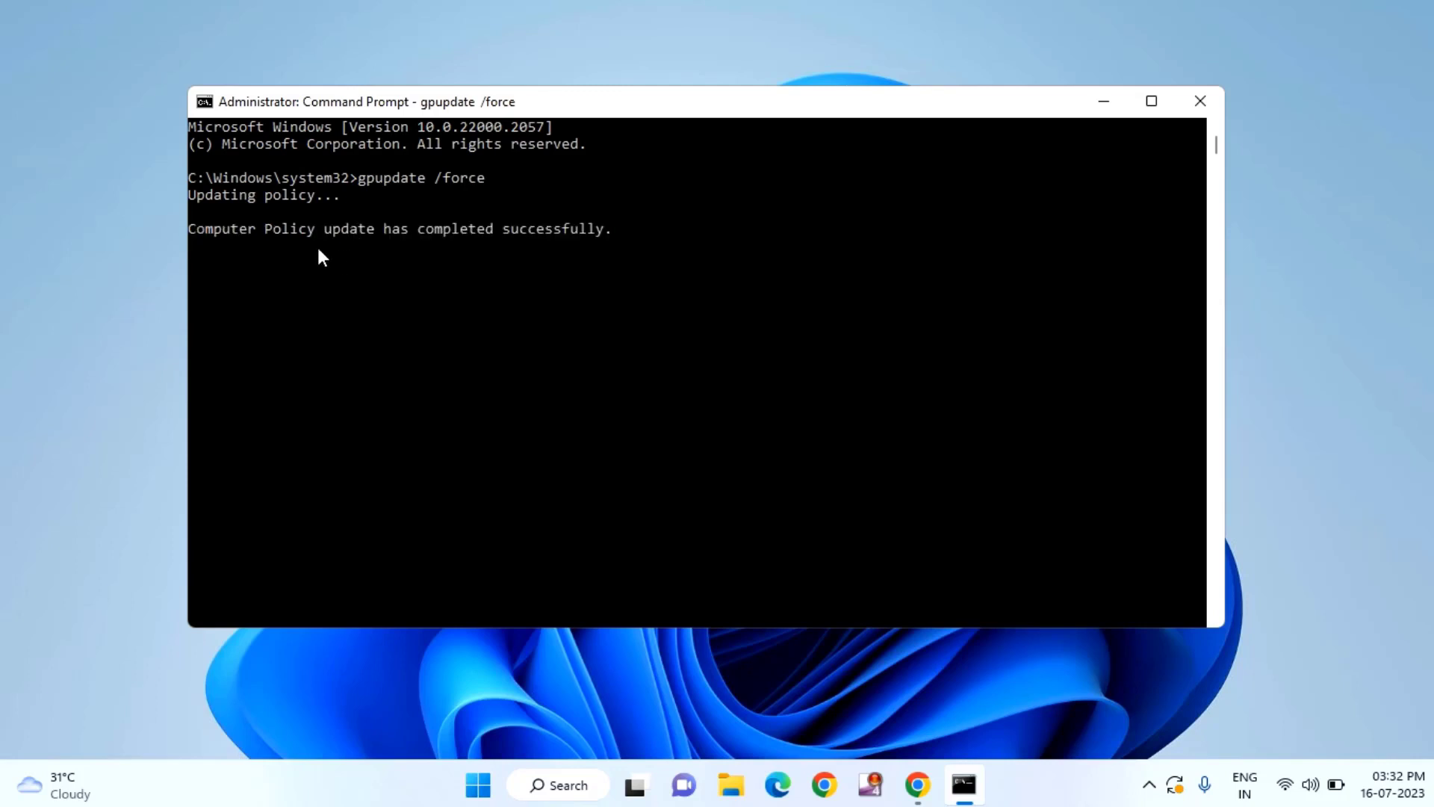
mouse_move(558, 252)
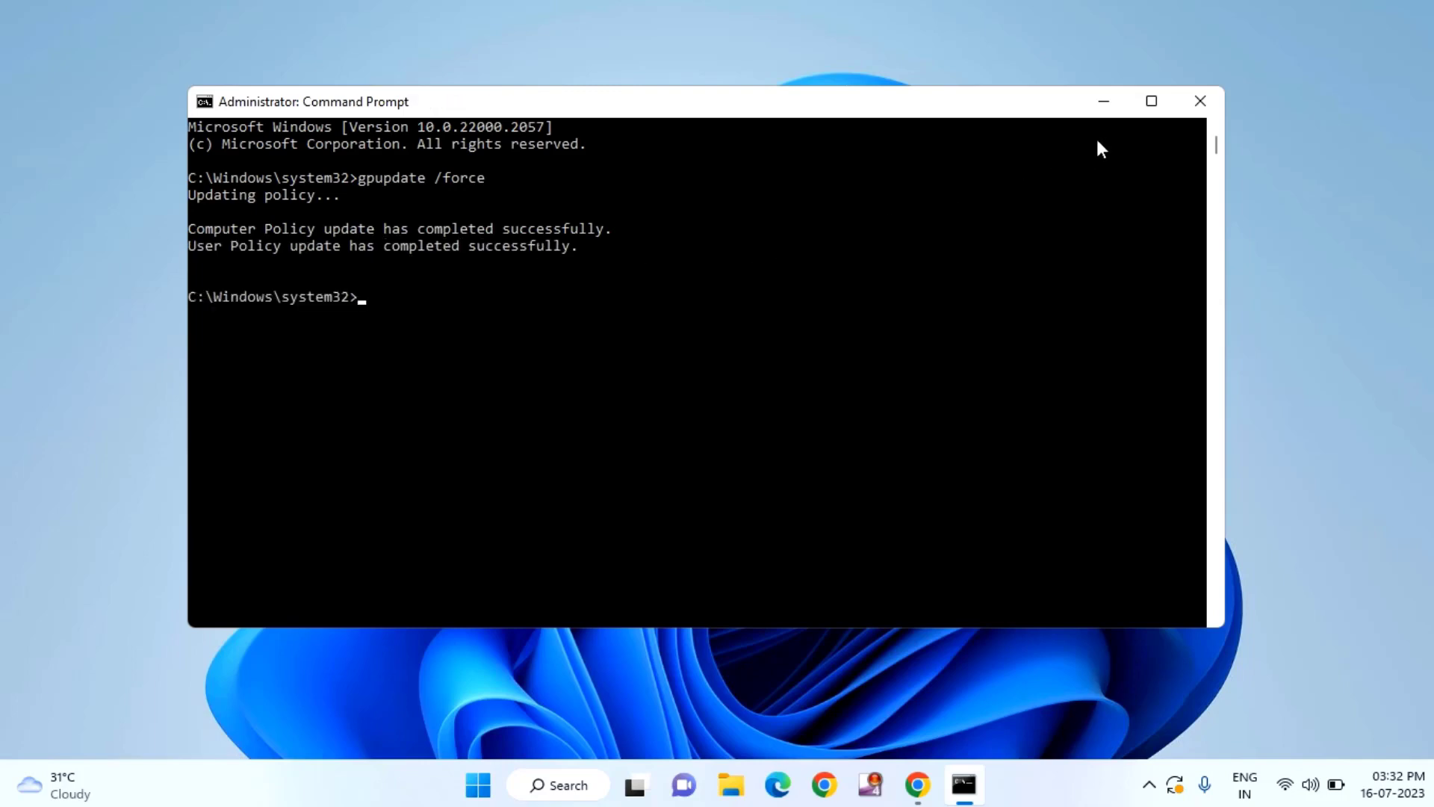
mouse_move(1199, 101)
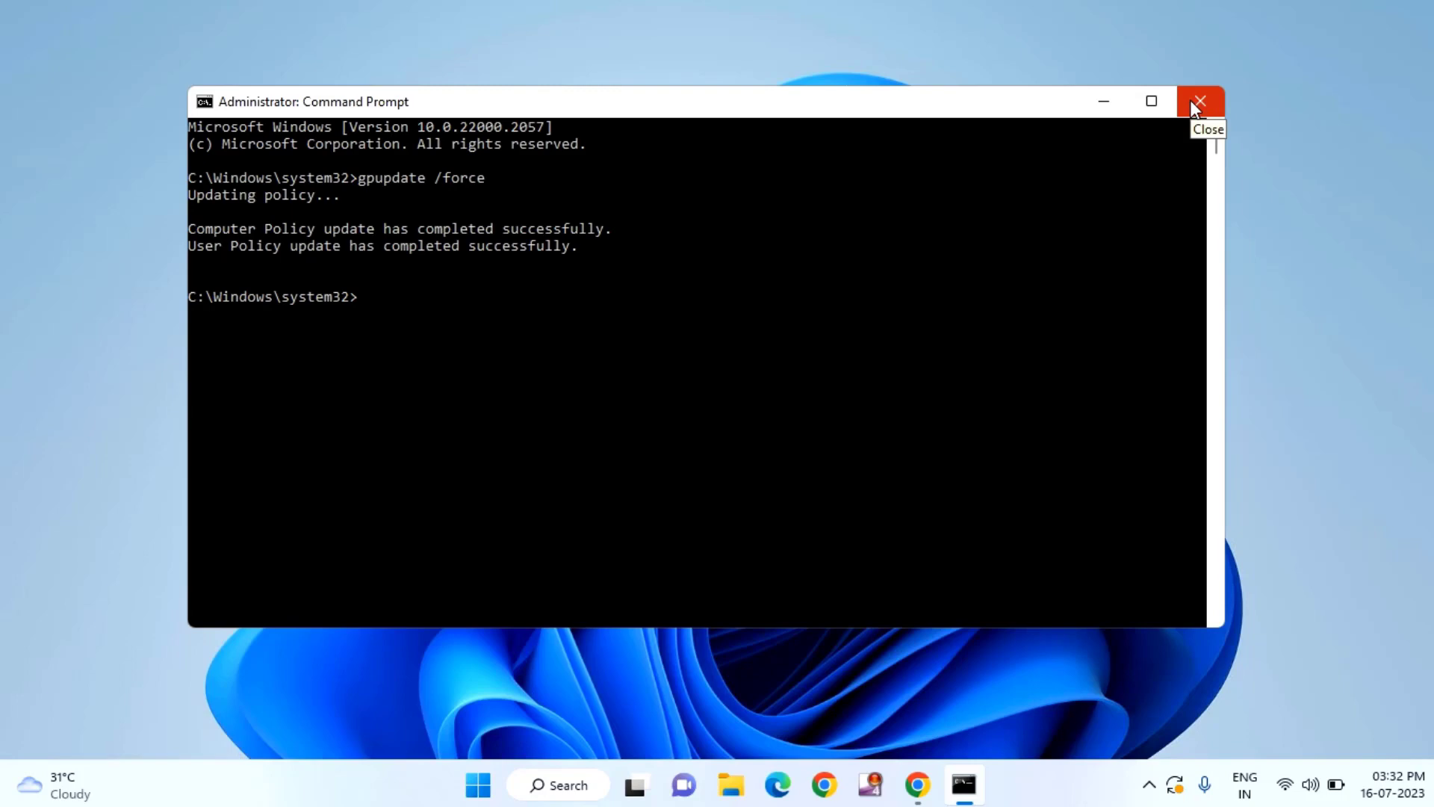
click(1198, 102)
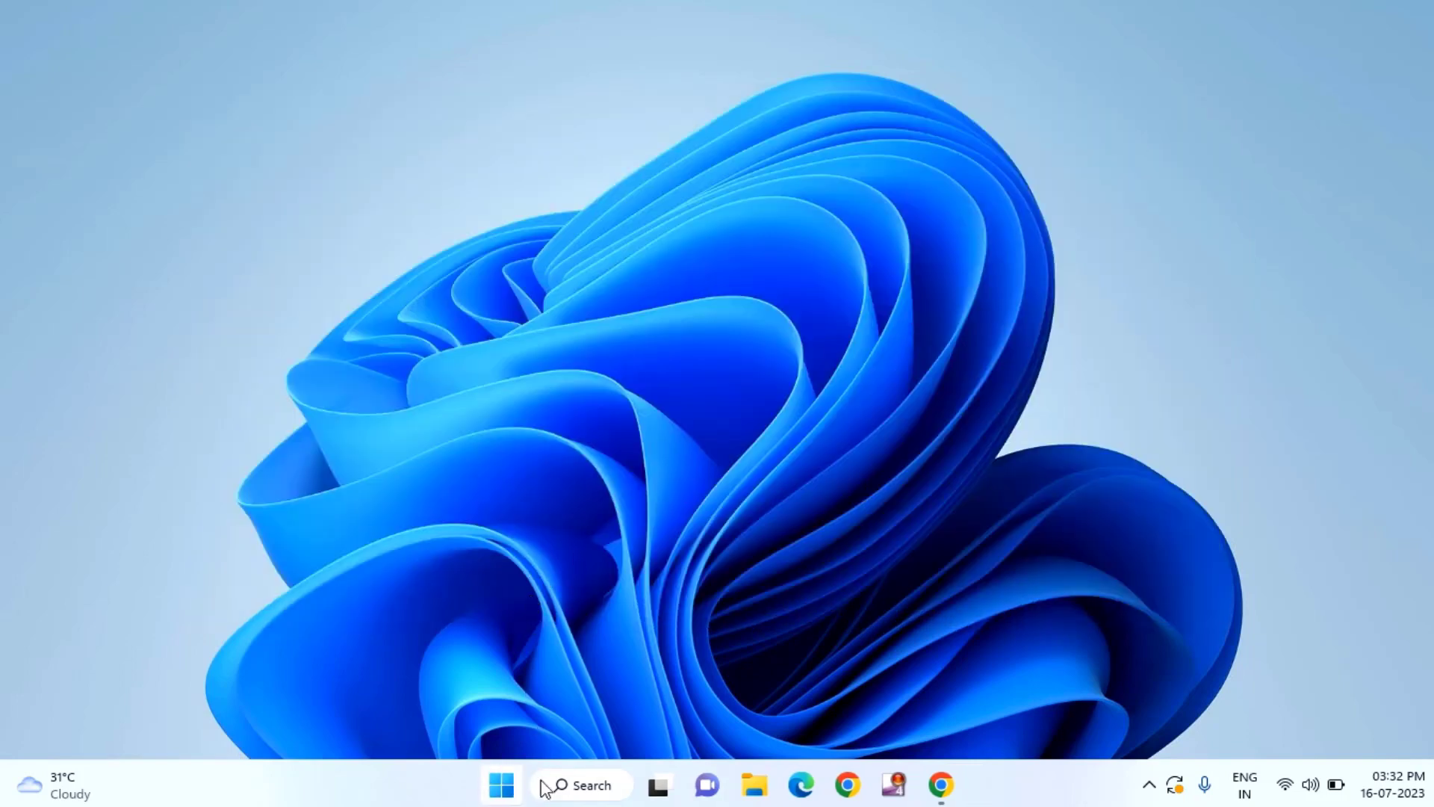